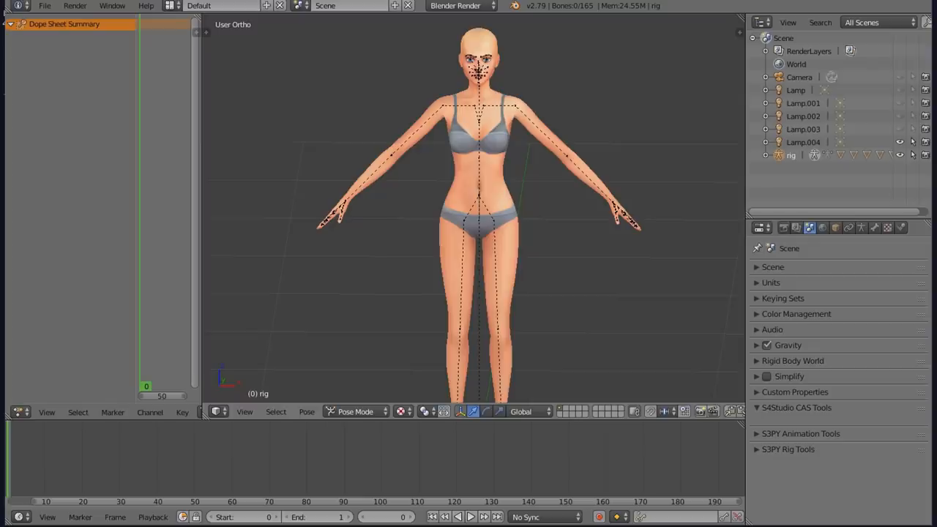
Preview the Sims model in Cycles with Rendered viewport shading, then revert to Blender Render.
left_click(459, 6)
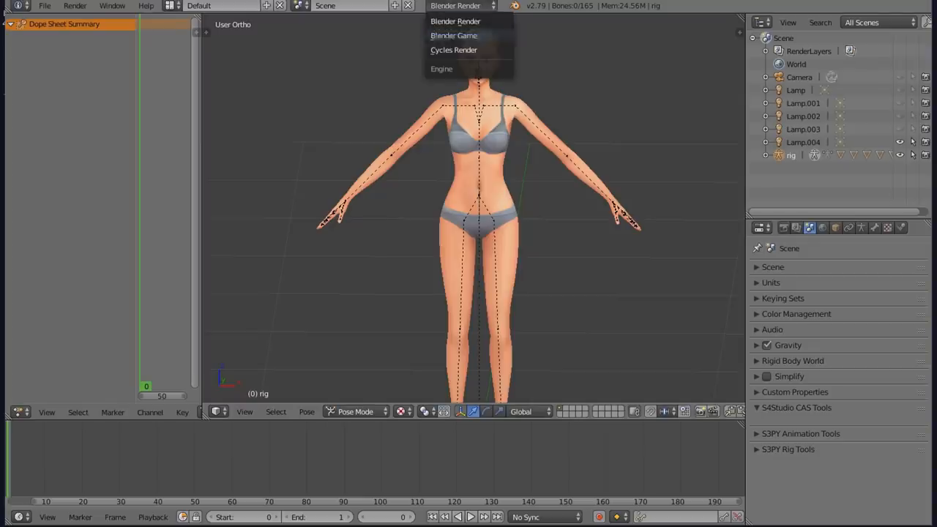
left_click(452, 50)
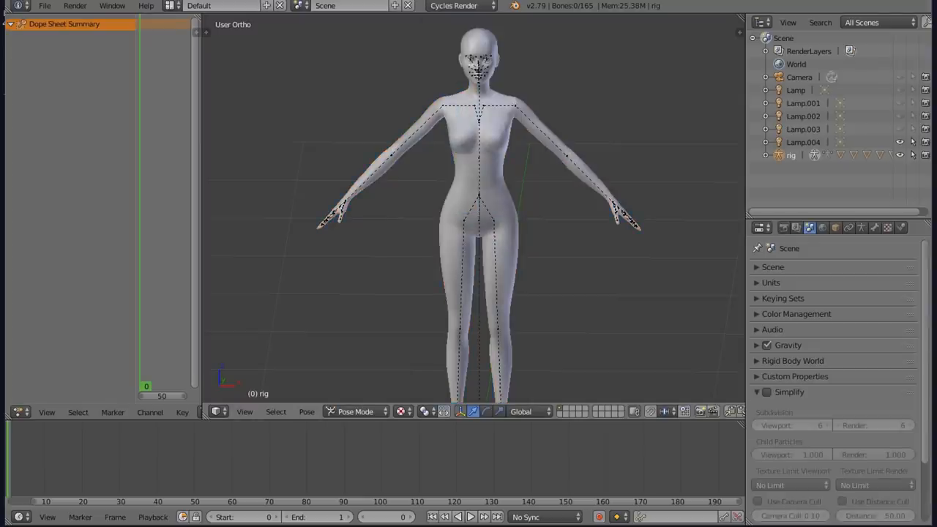
left_click(415, 412)
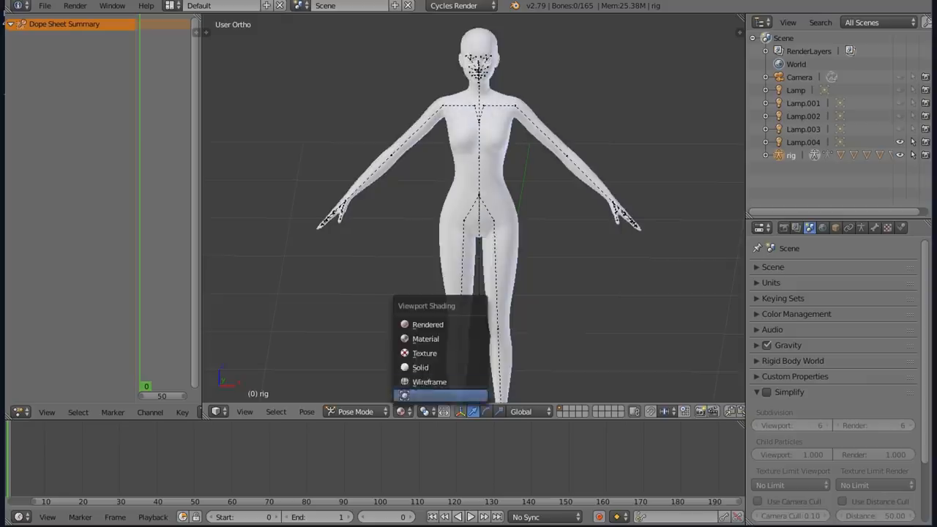
left_click(428, 324)
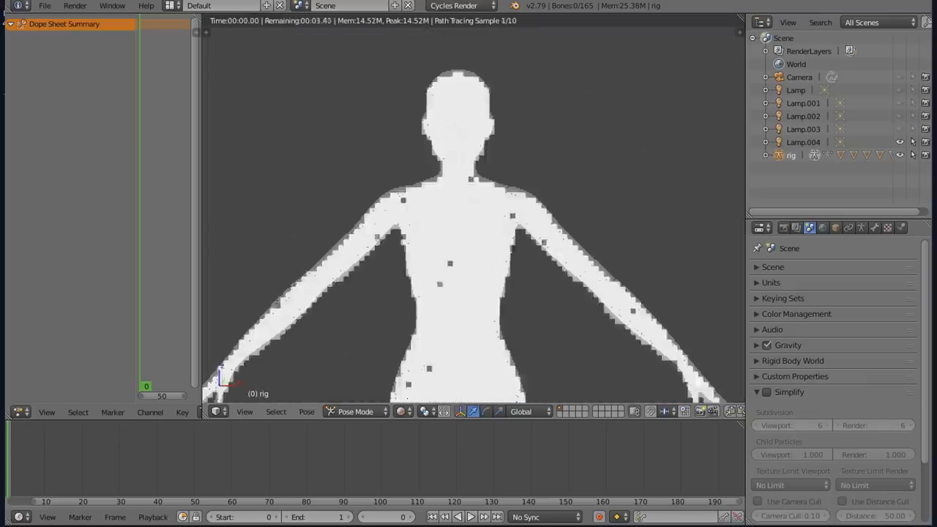
left_click(462, 6)
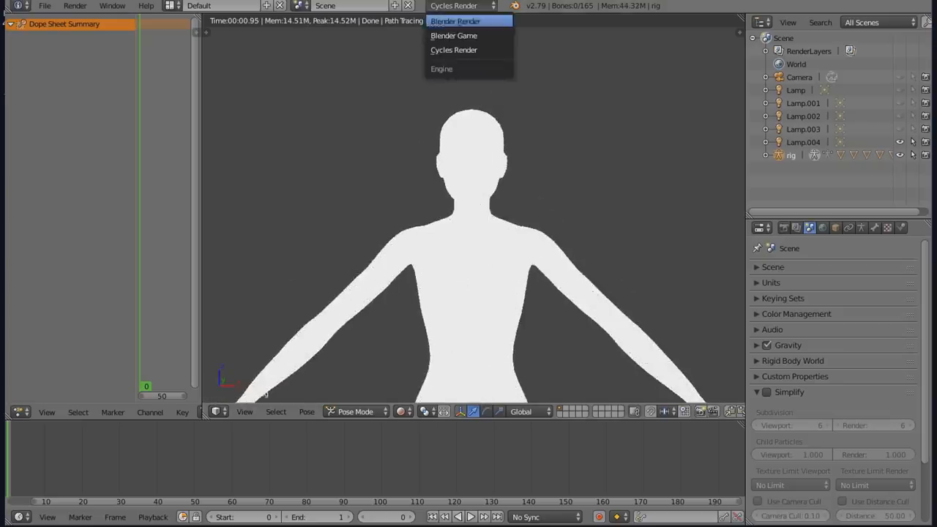
left_click(451, 36)
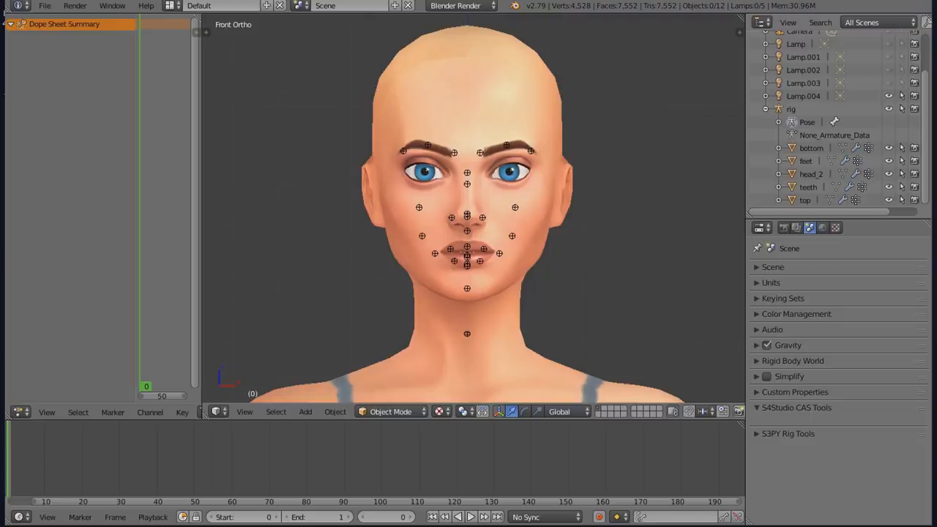
Join the body parts with Ctrl+J and add a Subdivision Surface modifier.
key("ctrl+j")
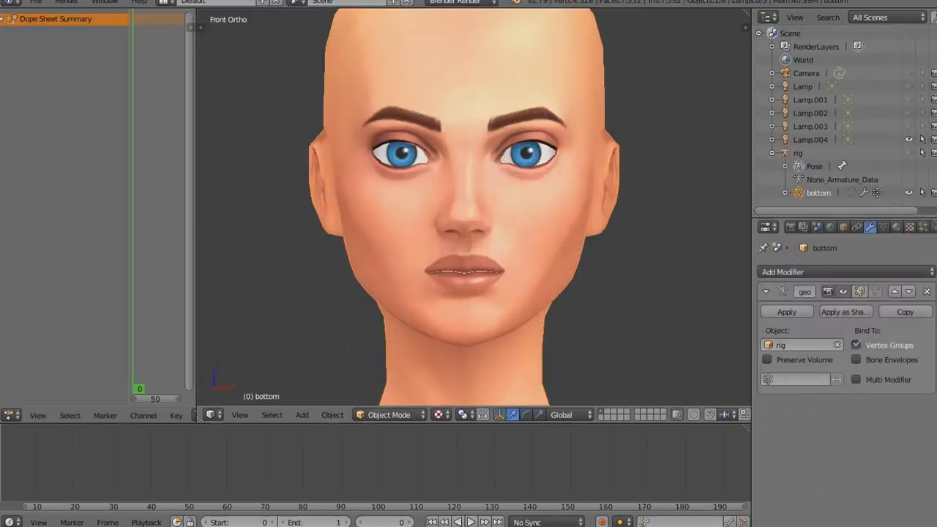
left_click(784, 271)
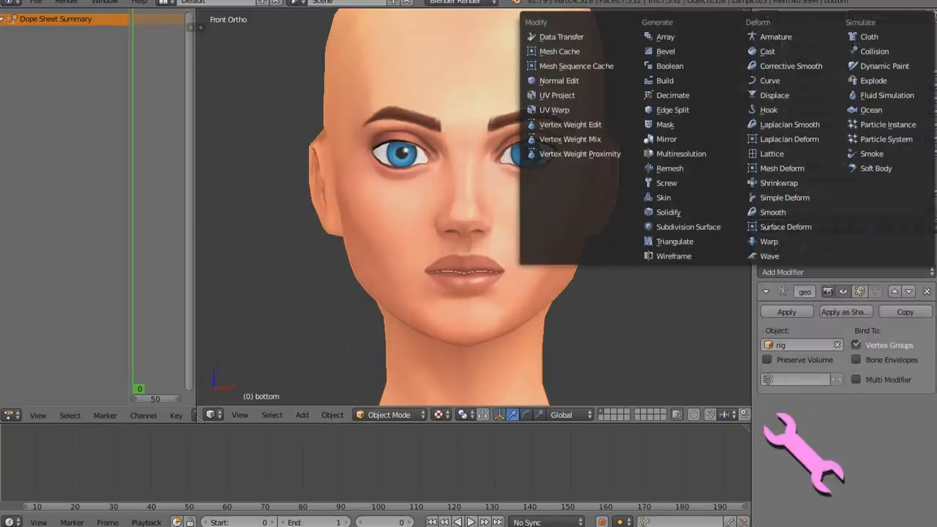
mouse_move(688, 226)
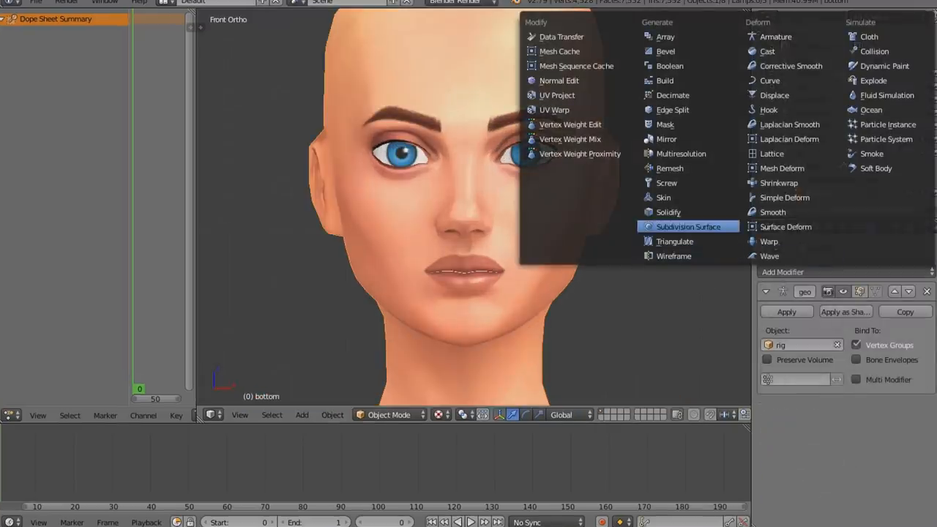
left_click(688, 227)
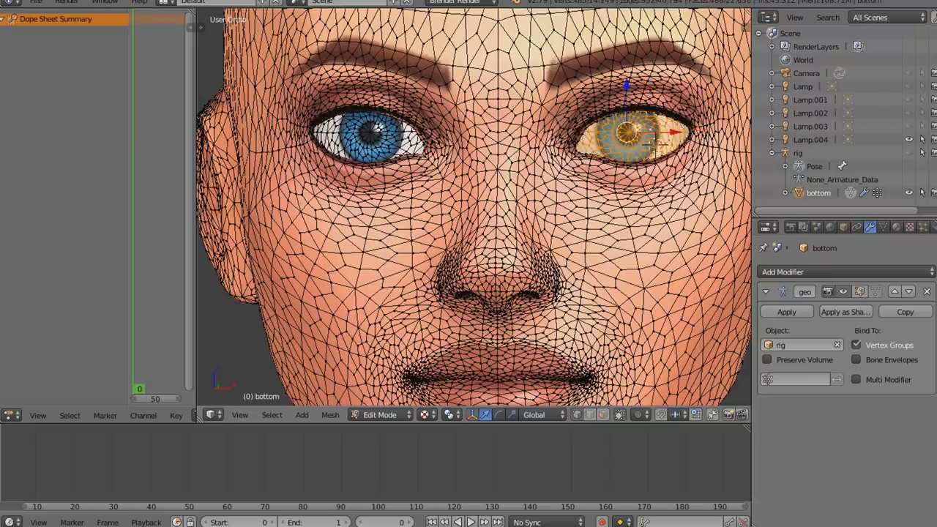
Split the selected eye into its own object and leave Edit Mode.
key("Tab")
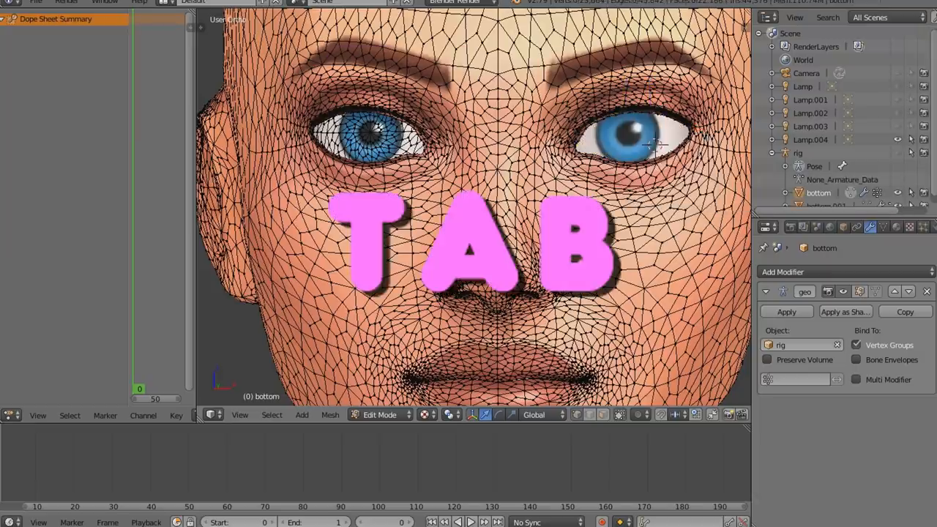
key("Tab")
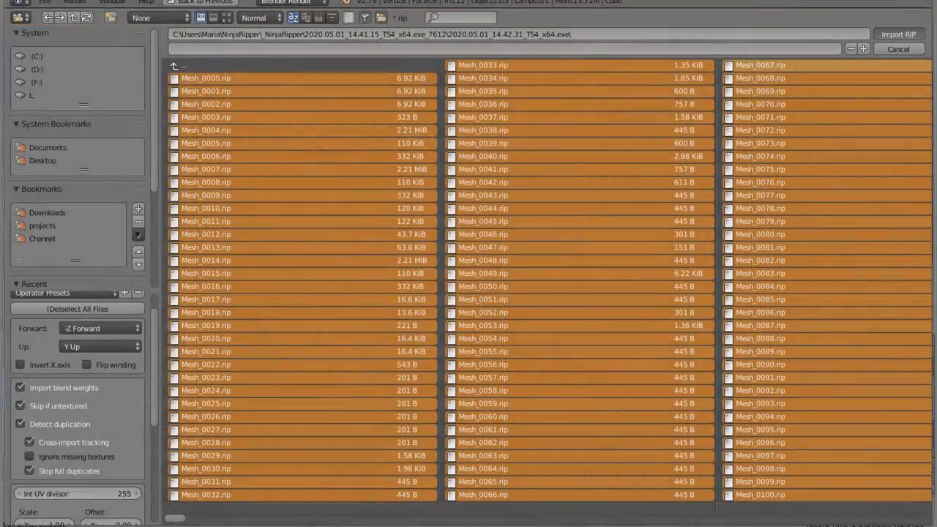
Import the selected Ninja Ripper .rip mesh files with Import RIP.
left_click(899, 34)
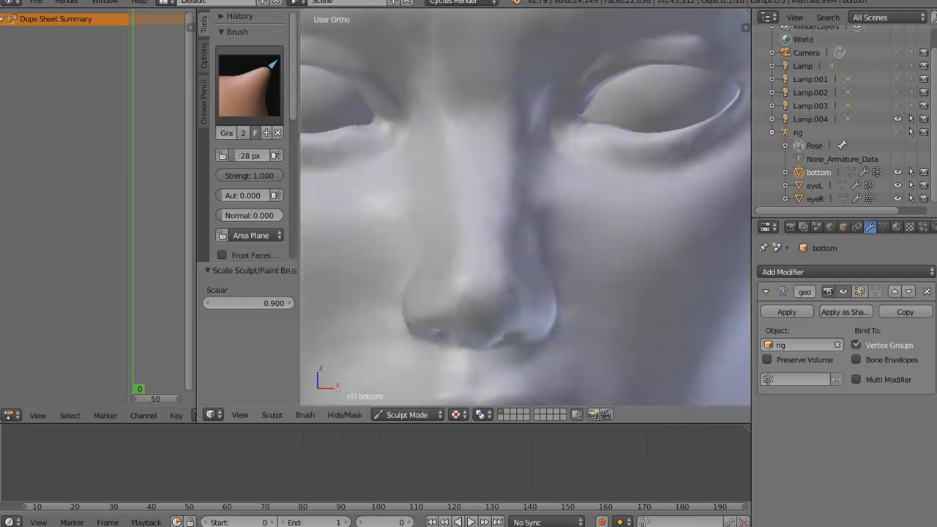
Push the facial features with the Grab brush, then pick a different sculpting brush.
left_click(249, 84)
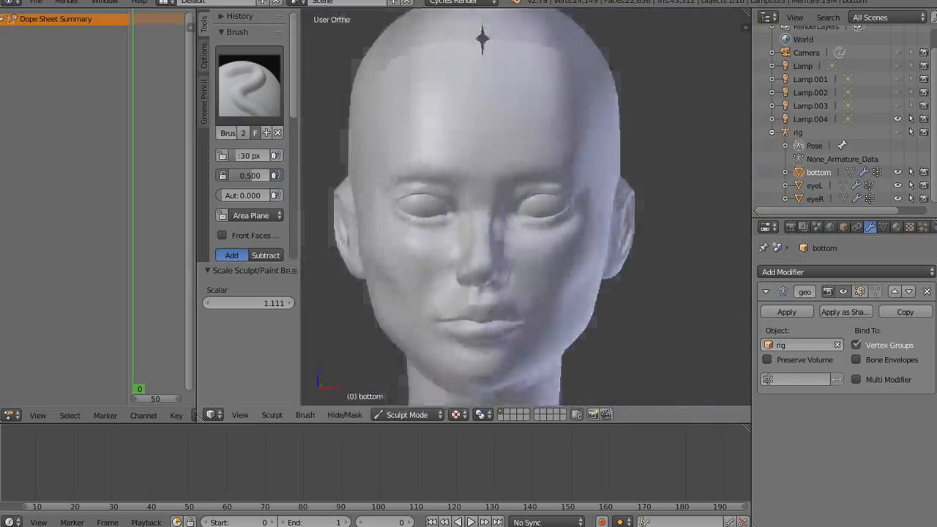
left_click(249, 85)
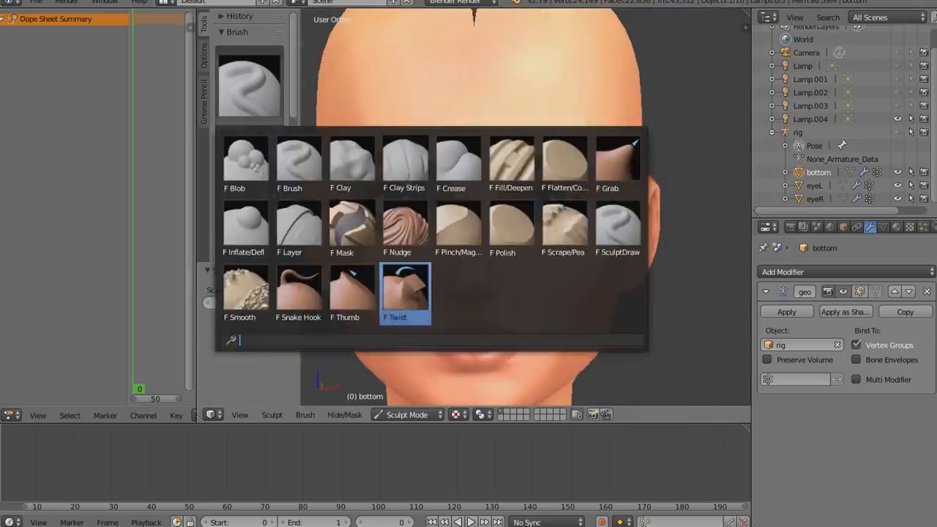
left_click(406, 292)
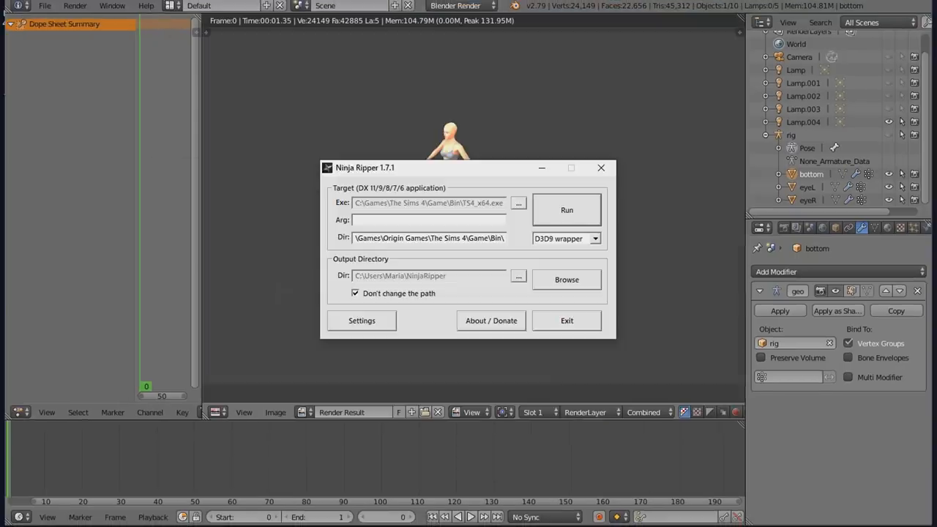
Set Ninja Ripper's wrapper dropdown to the injection capture method for The Sims 4.
left_click(595, 238)
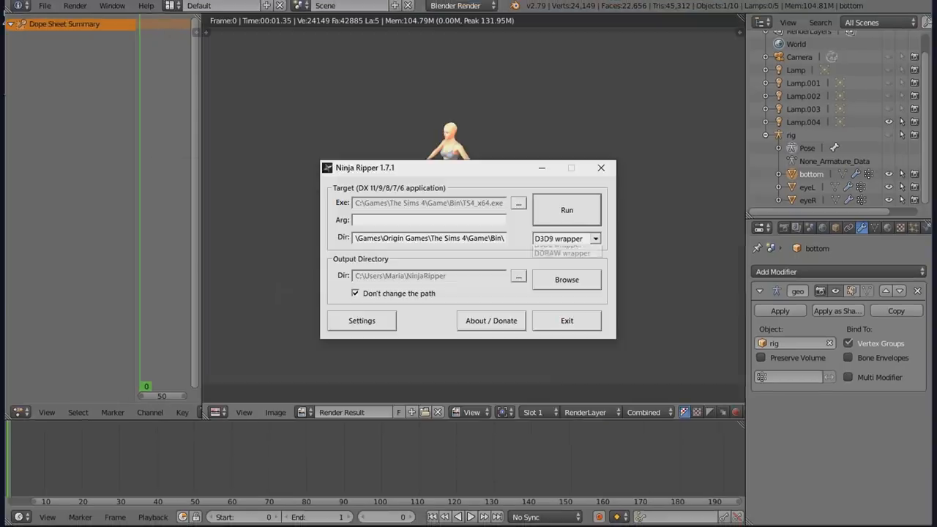
left_click(595, 238)
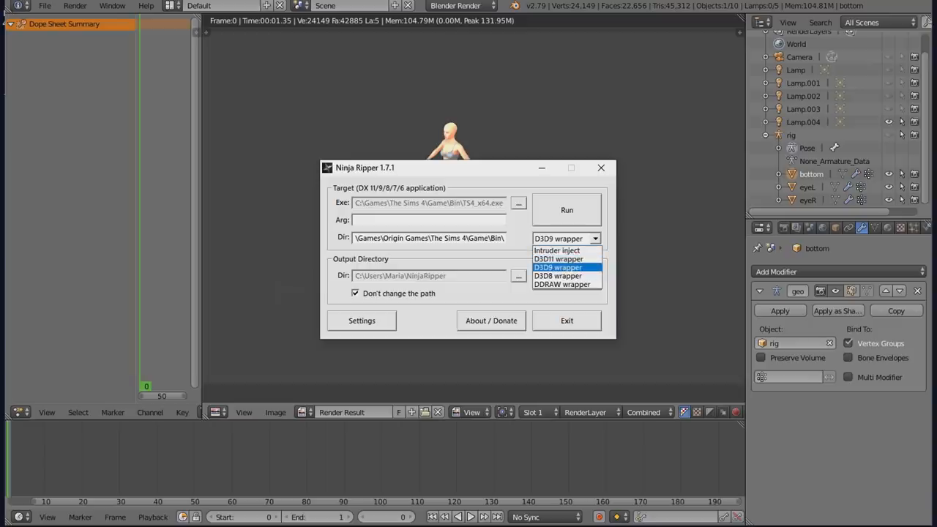
left_click(558, 267)
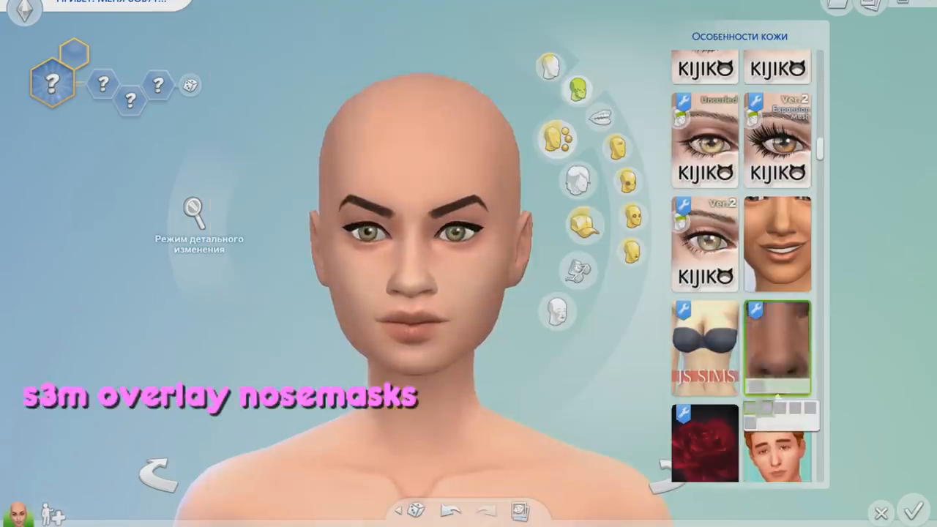
Browse the Skin Details nose and eyelid overlays and apply a lipstick to the Sim.
scroll("down", 3)
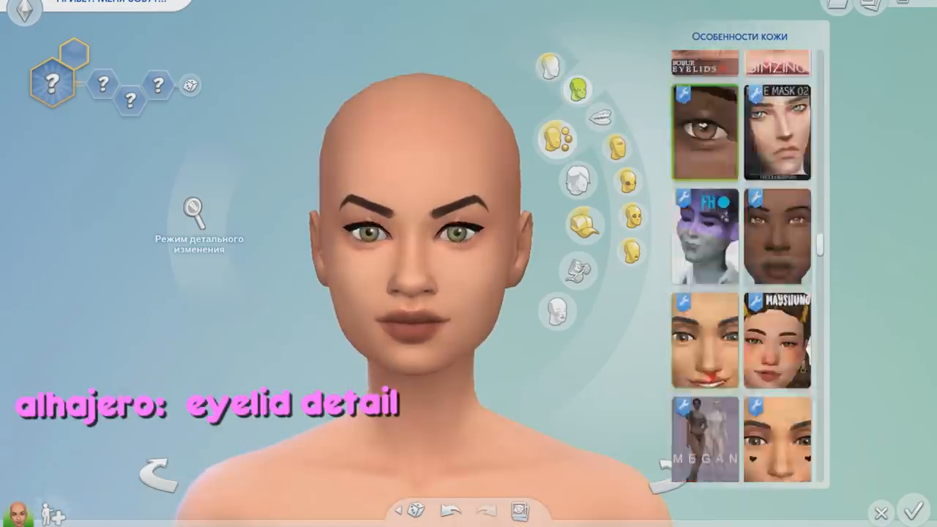
scroll("down", 3)
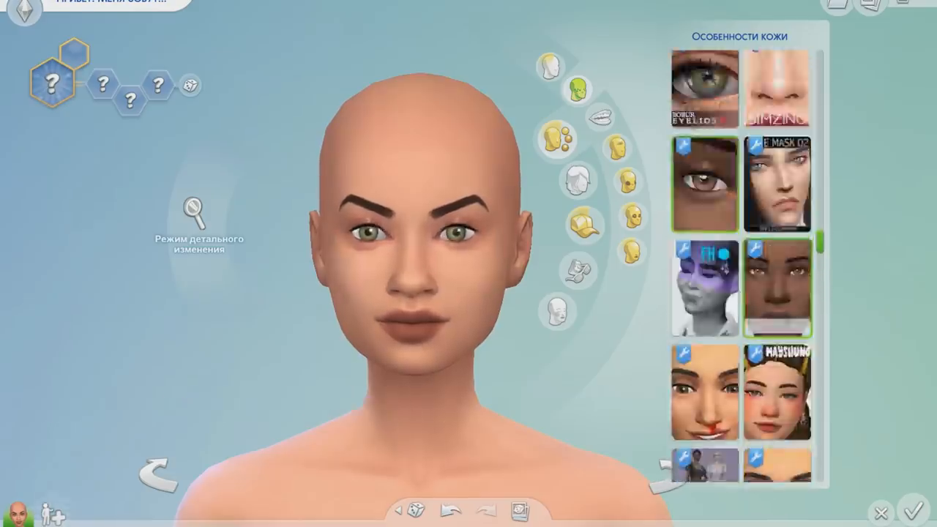
scroll("down", 3)
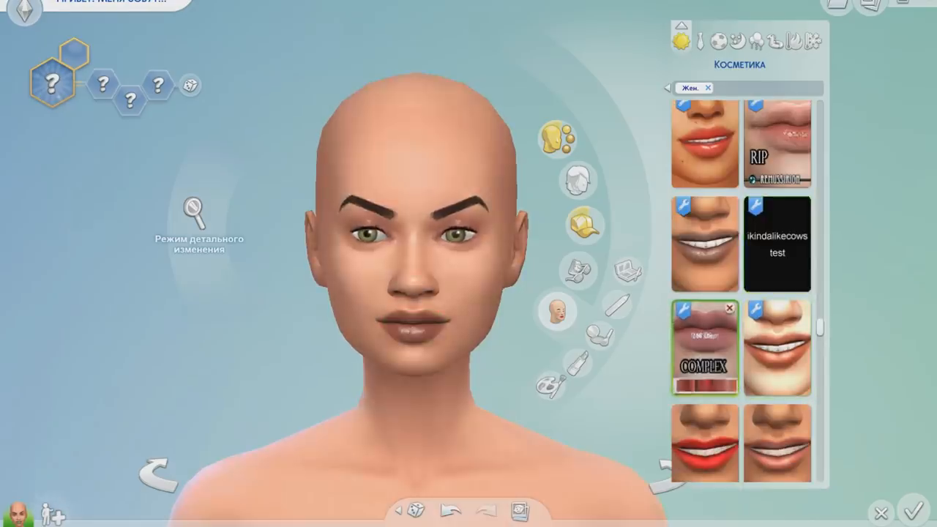
left_click(705, 348)
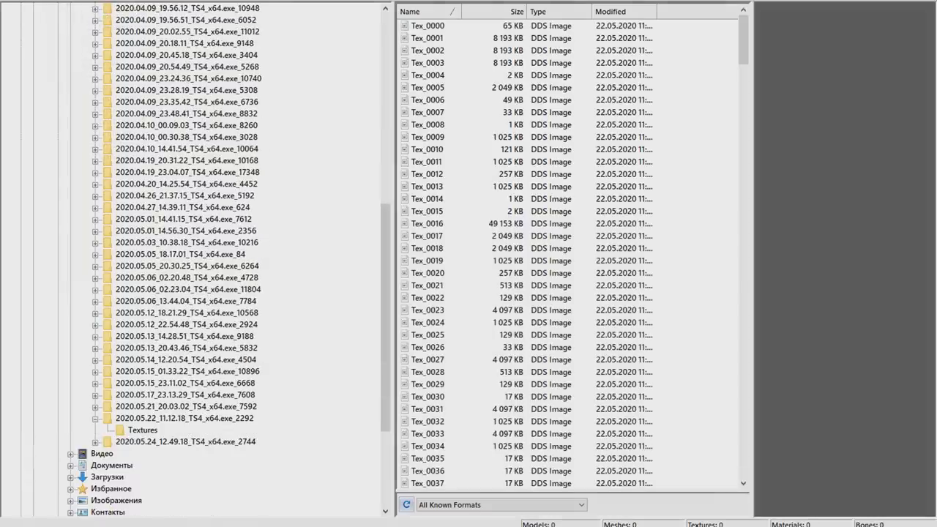
Open the newest capture's Textures sorted by size, preview Tex_0026, and right-click Tex_0025.
left_click(142, 453)
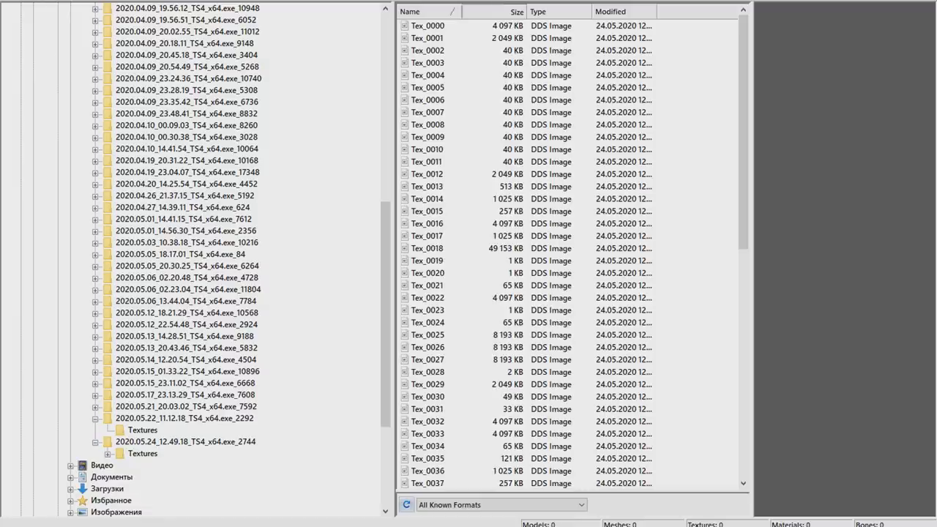
left_click(512, 12)
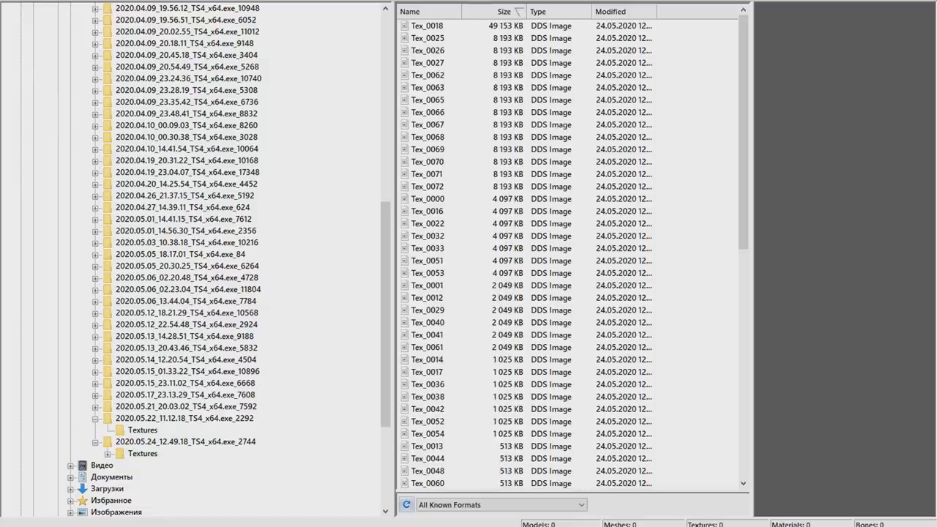
left_click(433, 37)
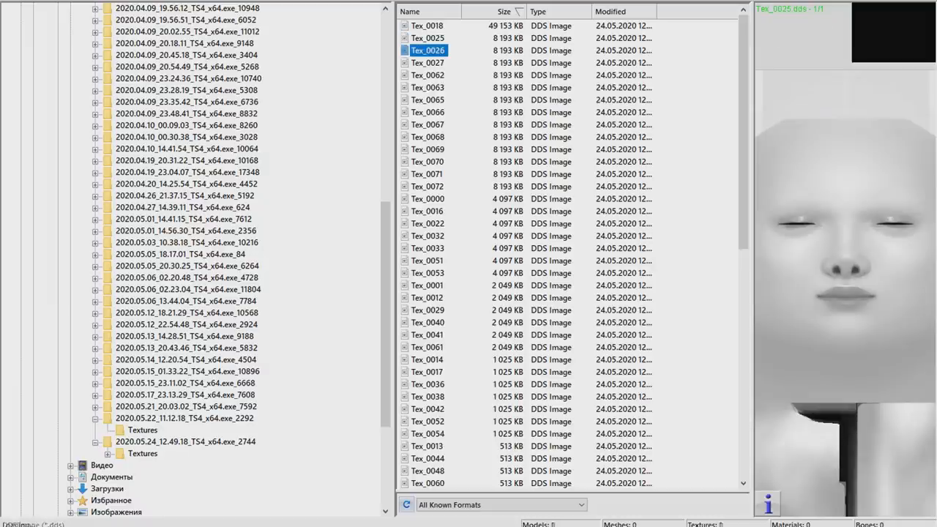
left_click(429, 63)
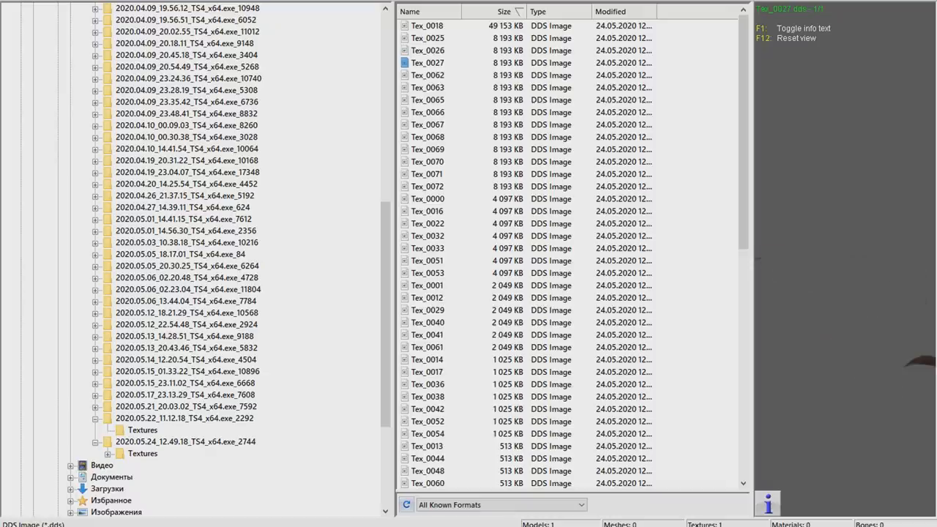
right_click(432, 38)
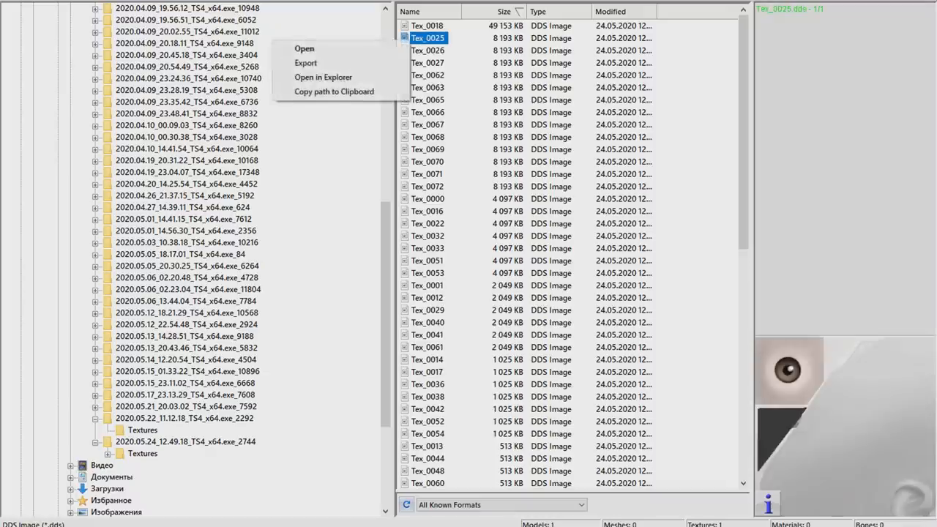
Export Tex_0025 as 1.png into the desktop Tutorial folder.
left_click(305, 63)
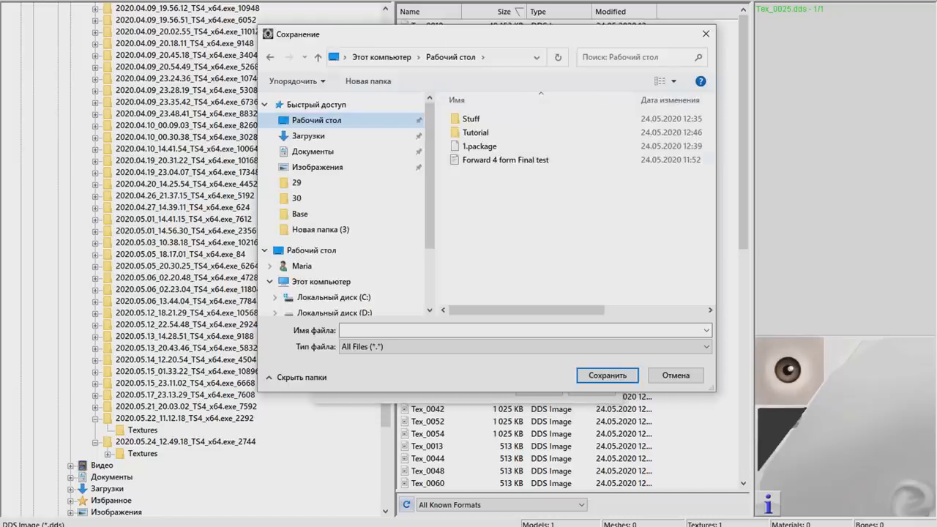
double_click(474, 132)
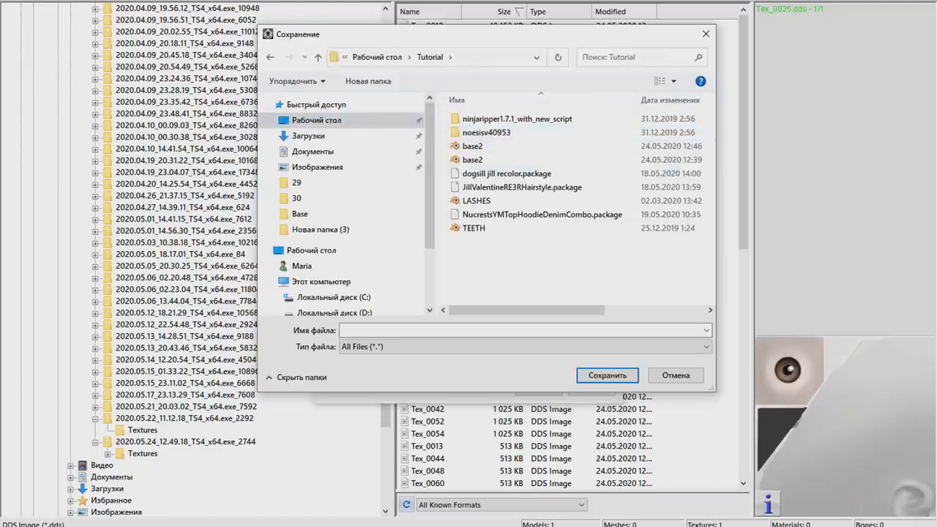
left_click(520, 330)
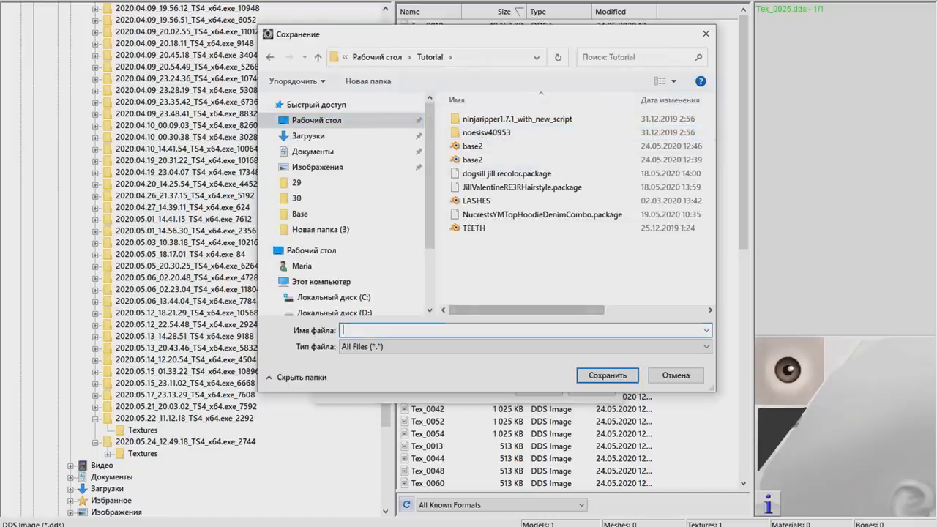
type("1")
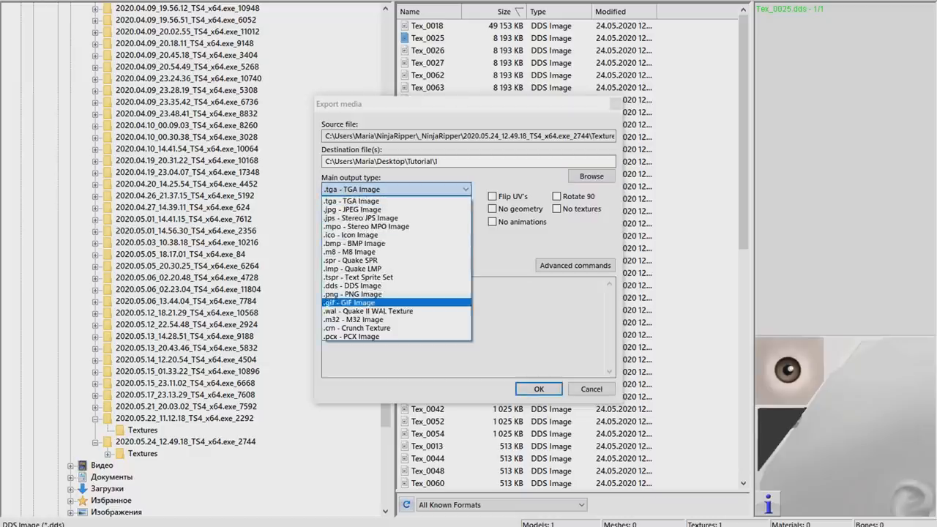
left_click(354, 294)
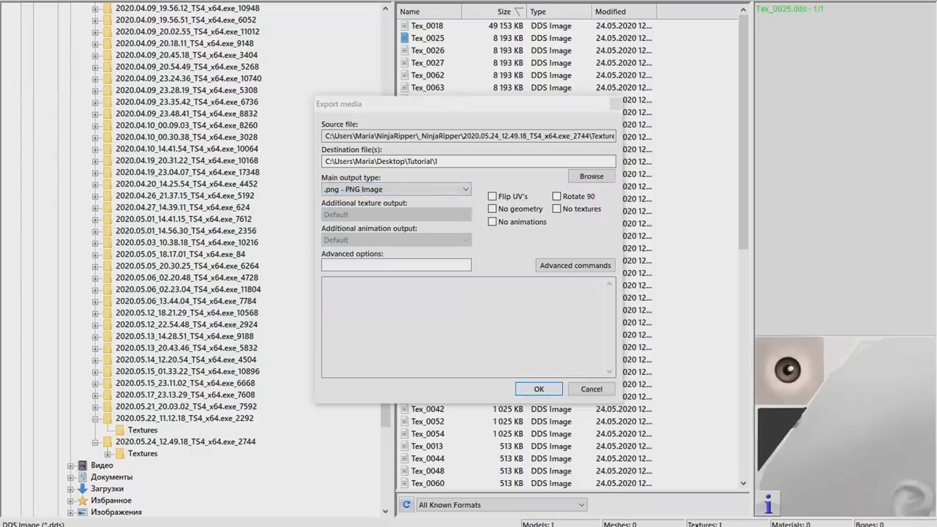
left_click(539, 389)
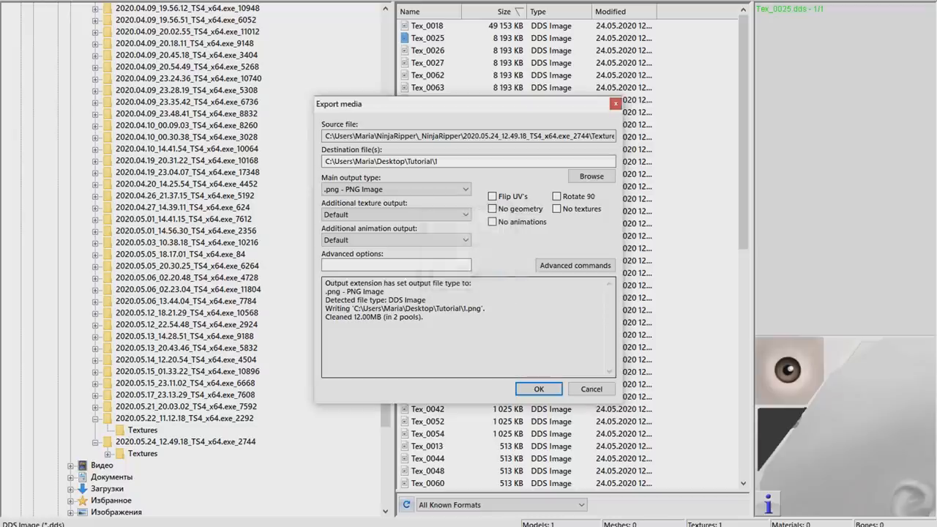
left_click(539, 389)
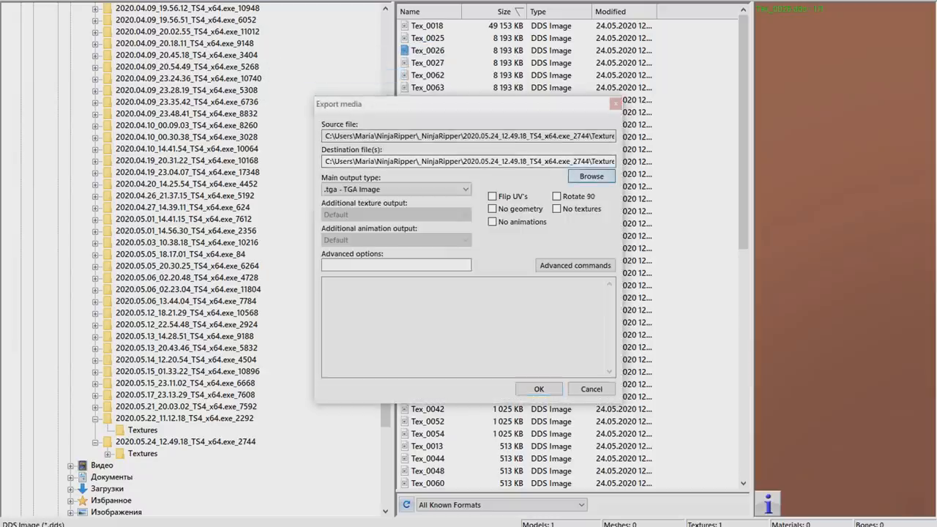
Export Tex_0026 as a PNG named 2 into the Tutorial folder.
left_click(591, 175)
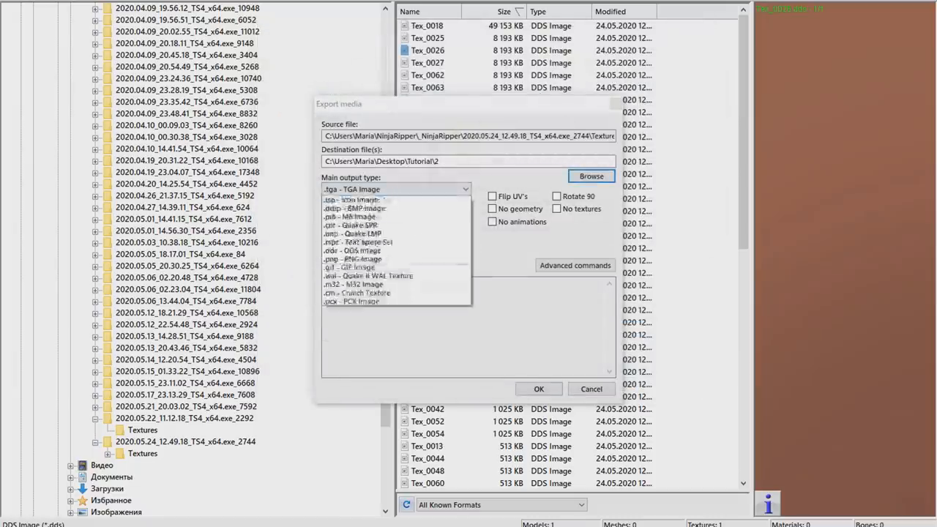
left_click(343, 259)
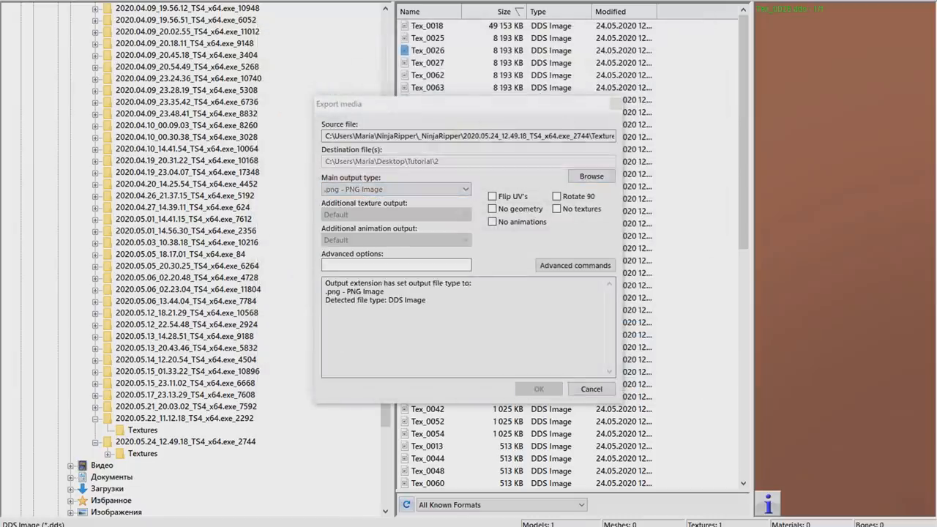
left_click(591, 388)
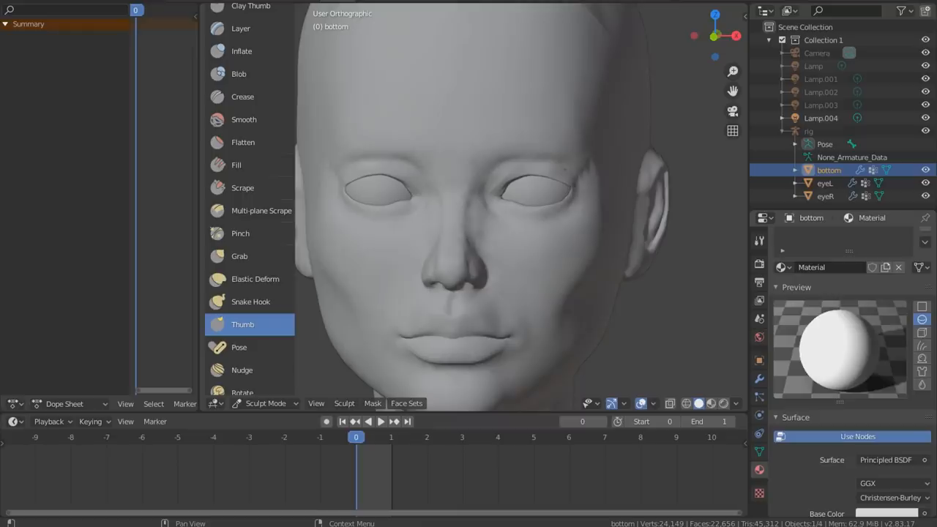
Load the exported skin PNG as the head's Base Color image texture, then texture the eye.
left_click(780, 287)
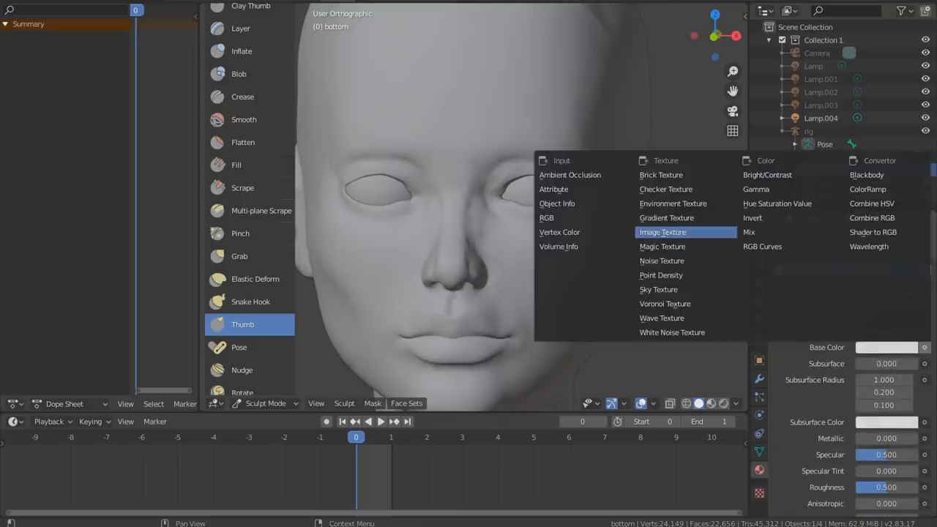
left_click(663, 232)
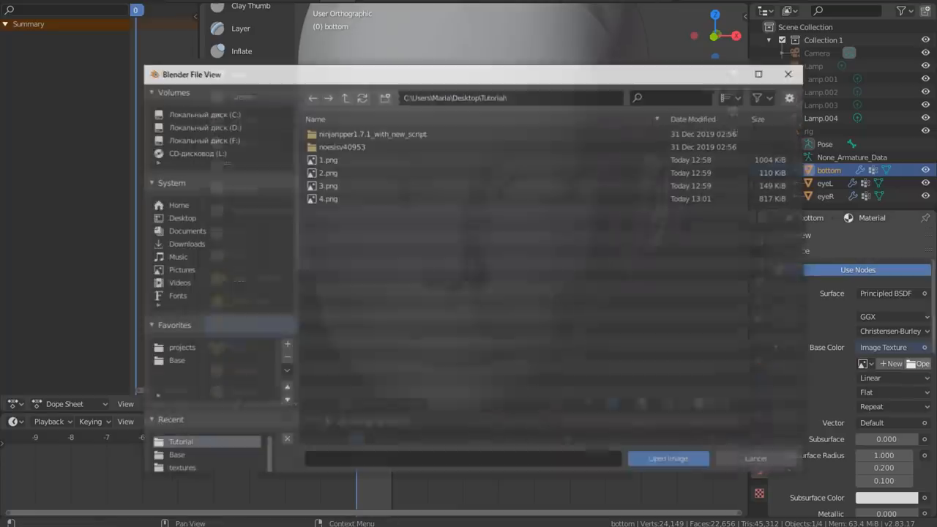
left_click(668, 458)
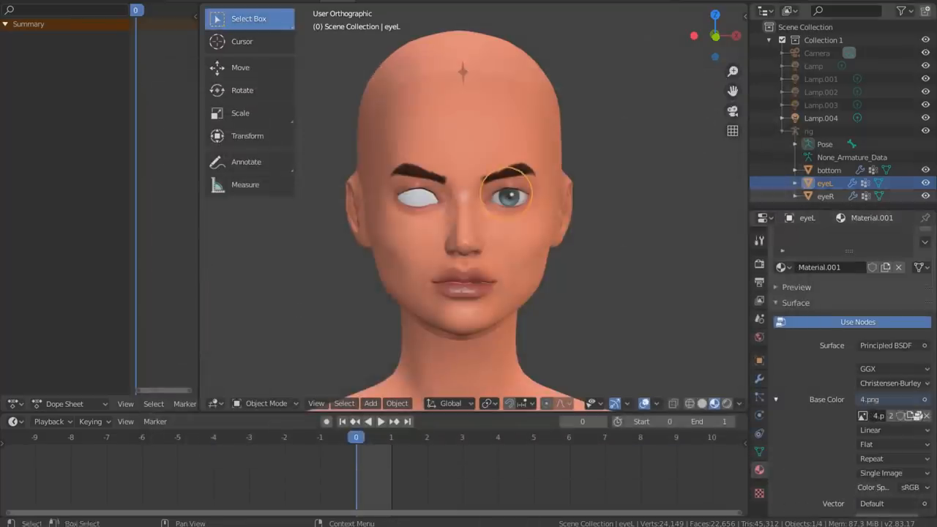
left_click(826, 196)
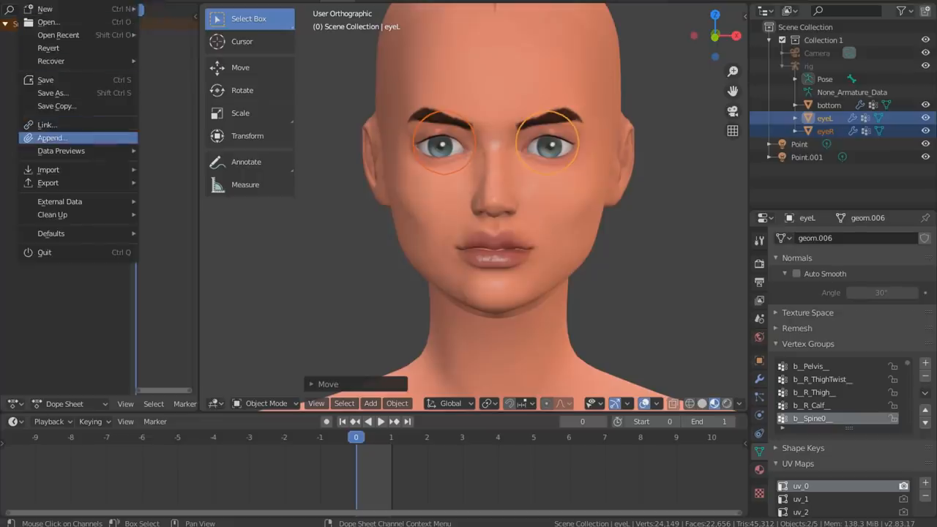
Append s4studio_mesh_1 from TEETH.blend so the teeth sit inside the Sim's mouth.
left_click(51, 138)
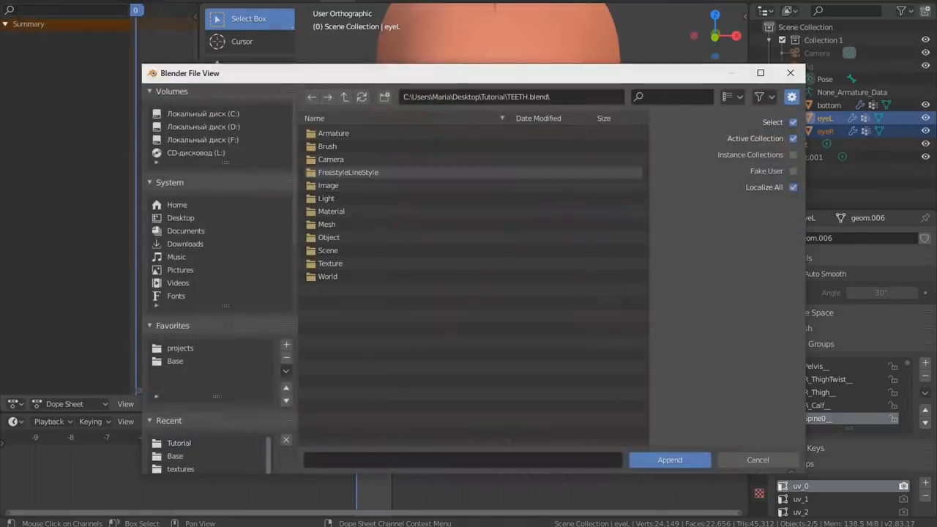
double_click(331, 237)
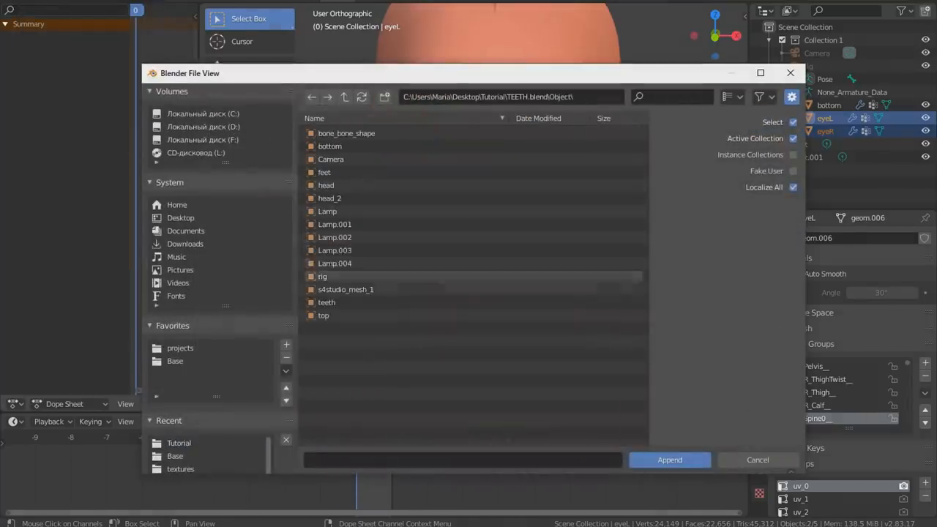
left_click(669, 459)
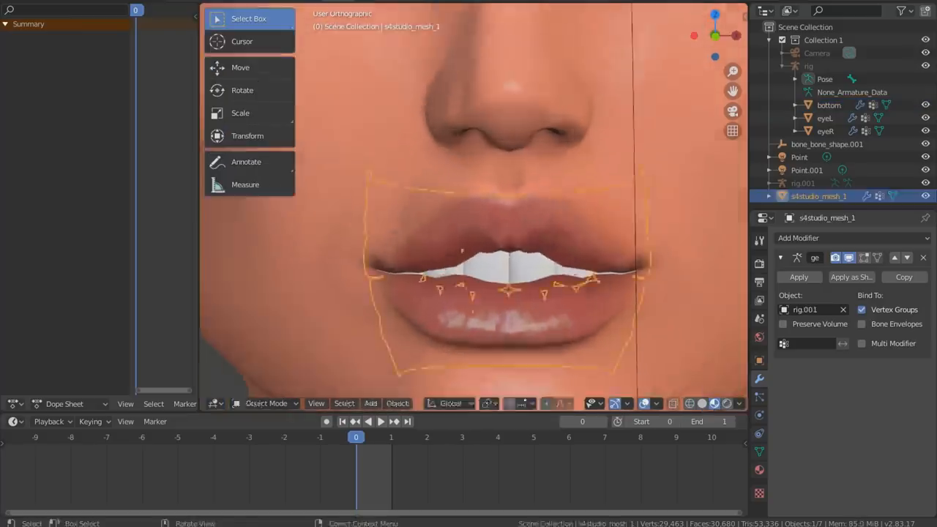
left_click(828, 145)
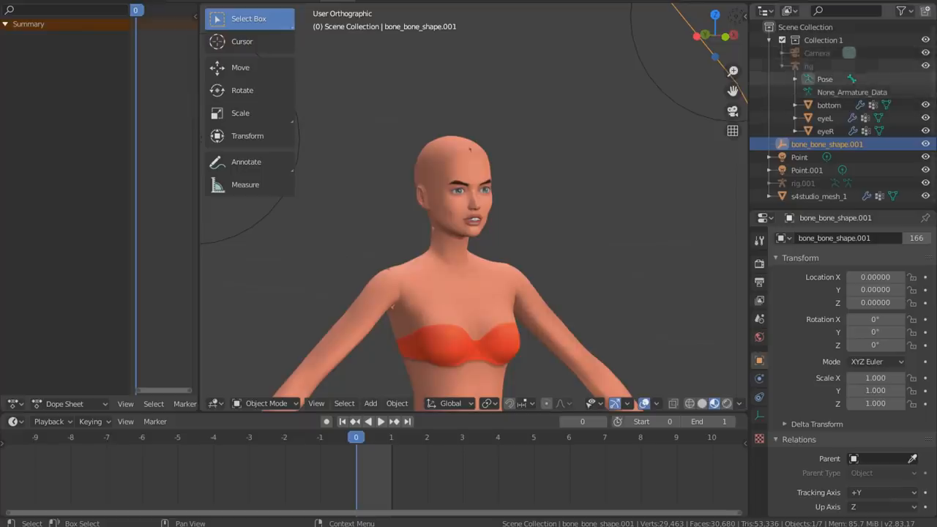
Look through the scene camera, move it in front of the Sim and use a 107 mm focal length.
left_click(814, 53)
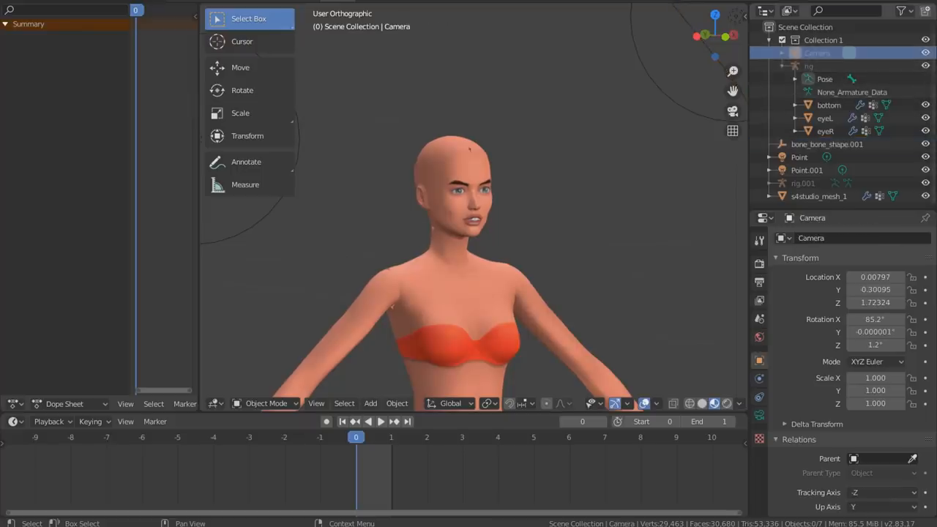
left_click(902, 11)
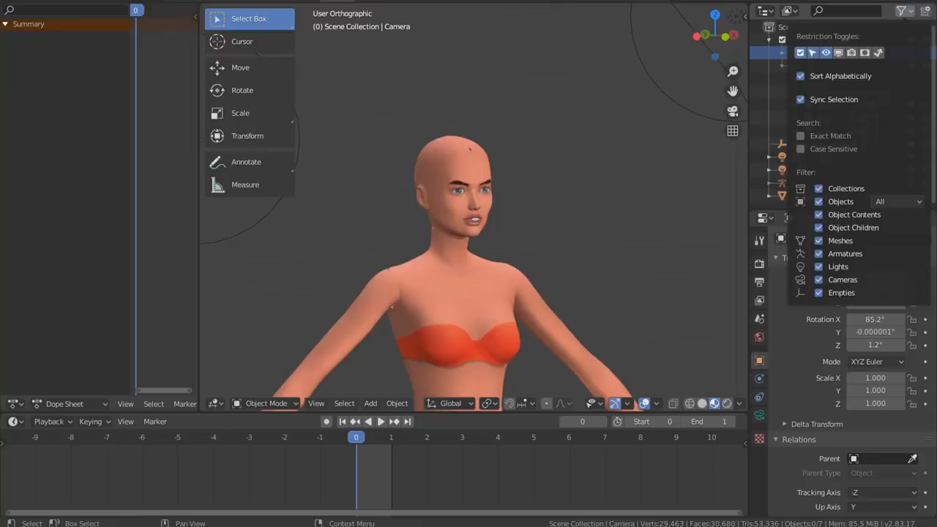
key("KP_0")
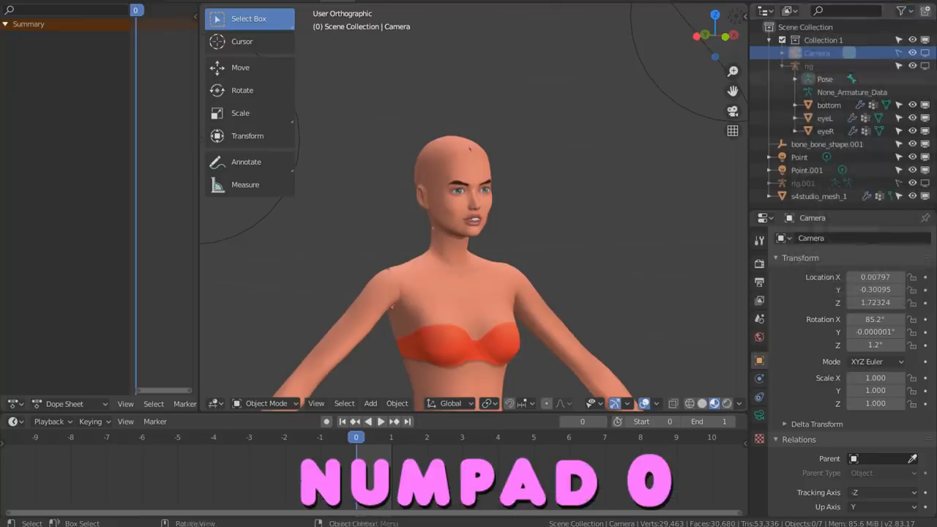
key("KP_0")
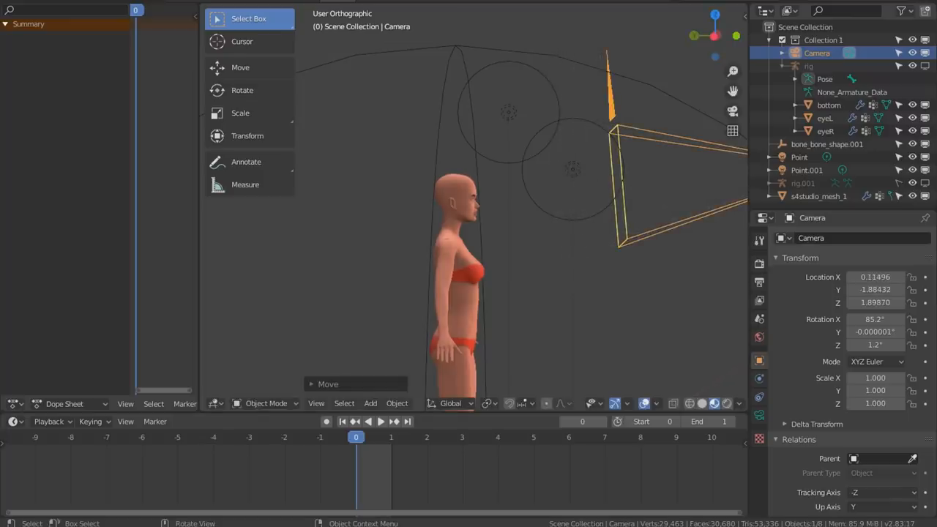
key("KP_0")
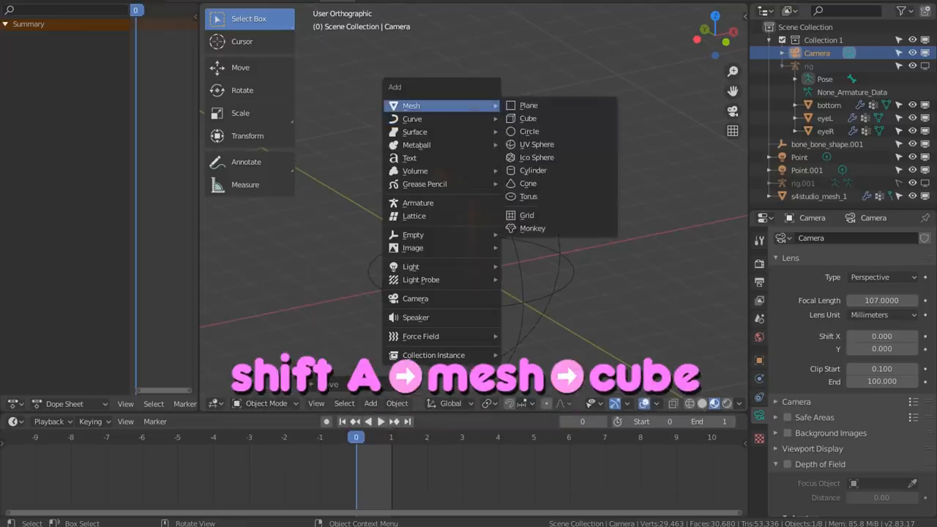
Add a cube backdrop around the Sim's head and change its material's shader type.
left_click(528, 118)
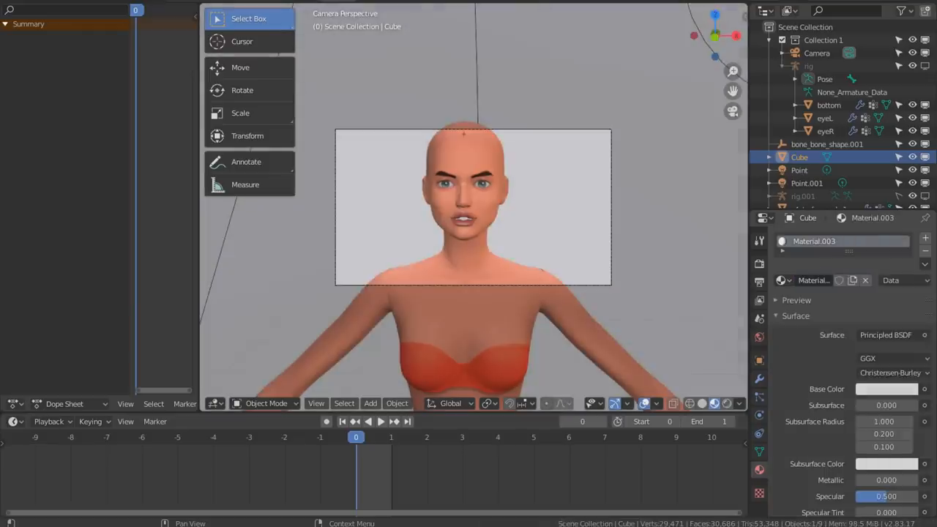
left_click(883, 335)
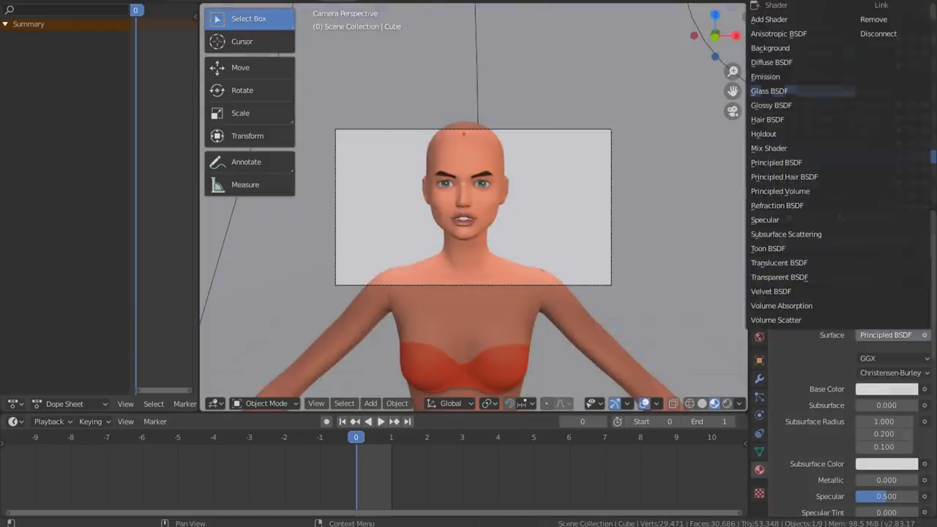
mouse_move(770, 47)
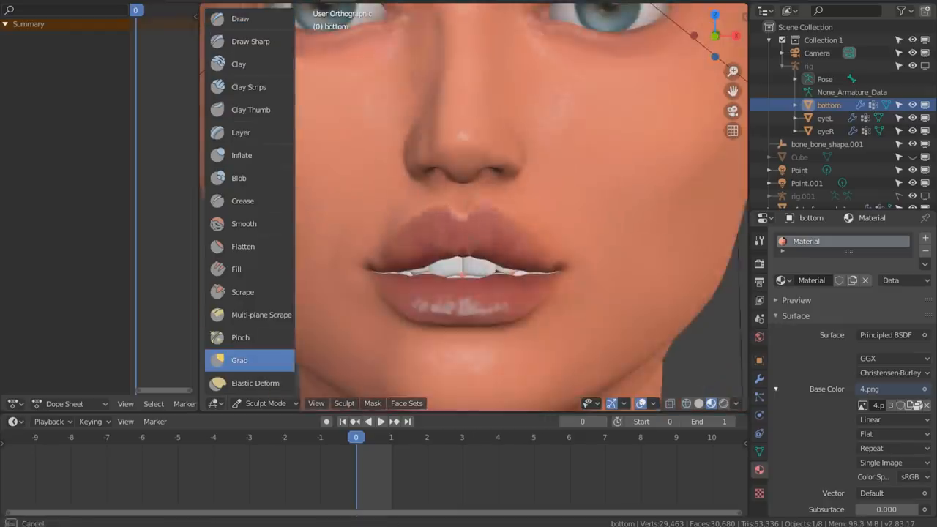
Leave Sculpt Mode, append s4studio_mesh_1 from LASHES.blend, and add a material-editing workspace.
left_click(264, 404)
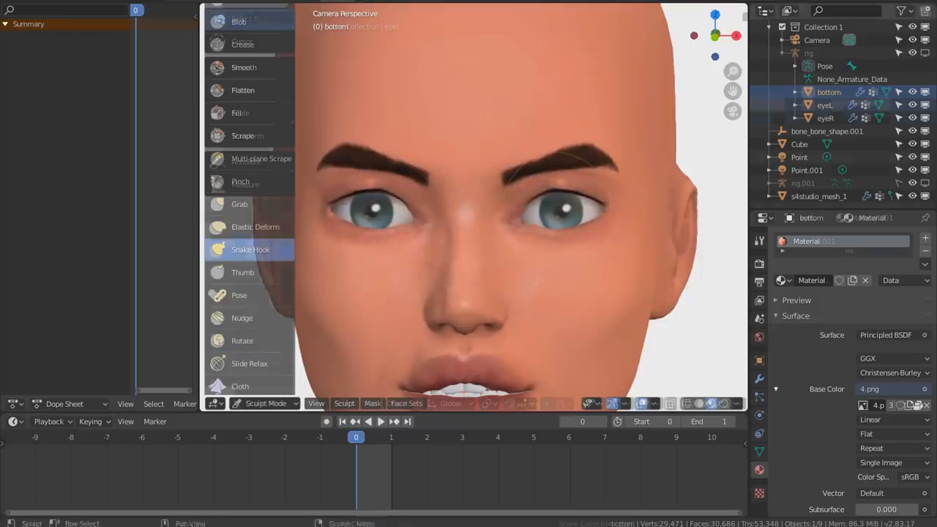
left_click(264, 404)
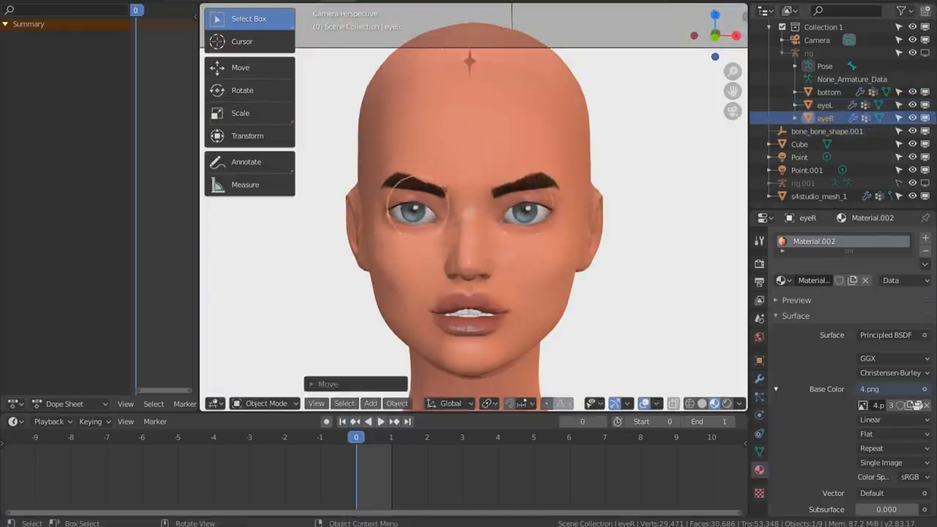
left_click(265, 404)
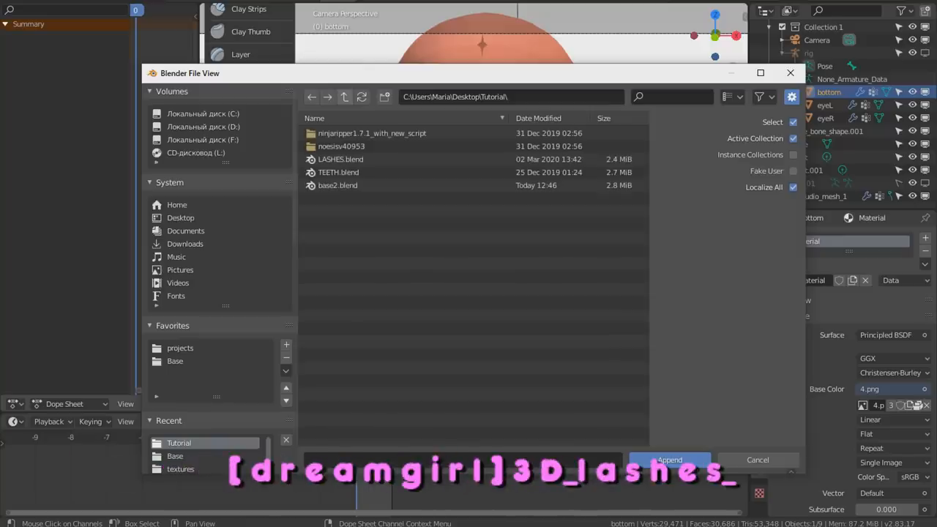
double_click(341, 159)
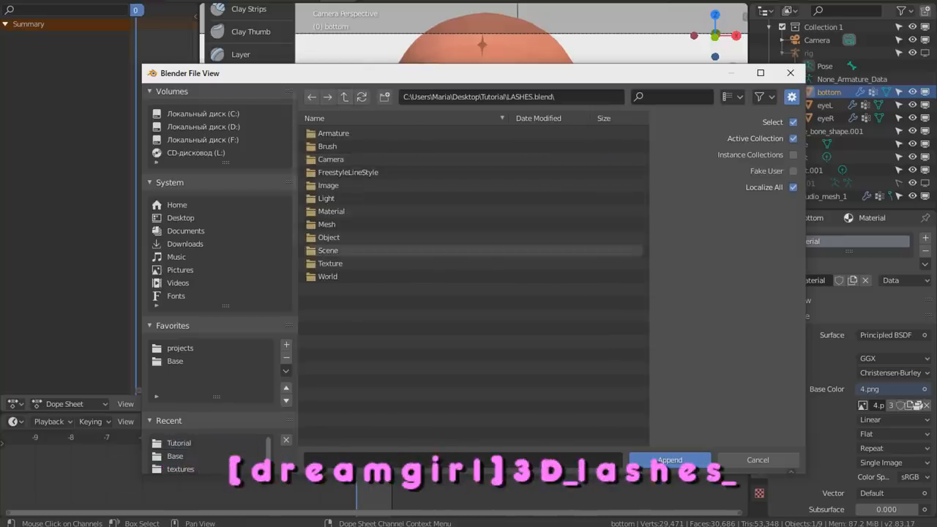
double_click(328, 236)
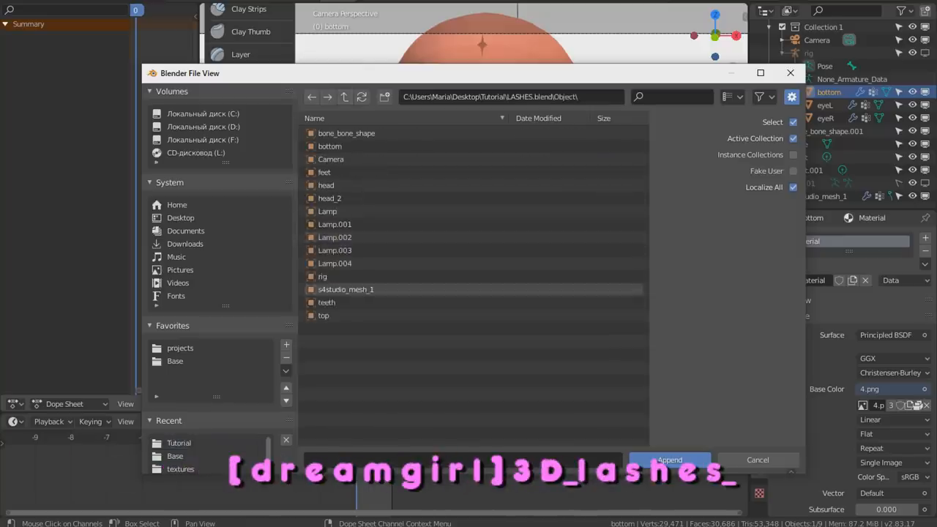
left_click(673, 460)
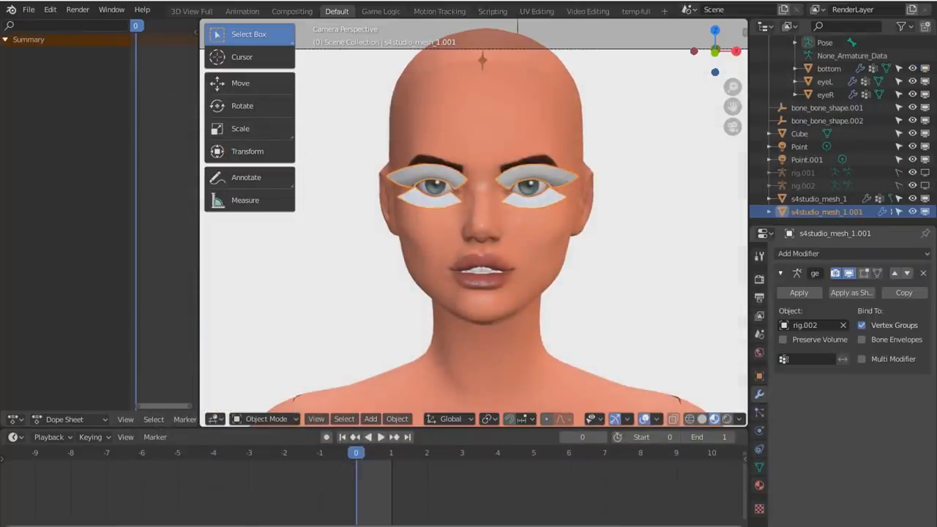
left_click(816, 325)
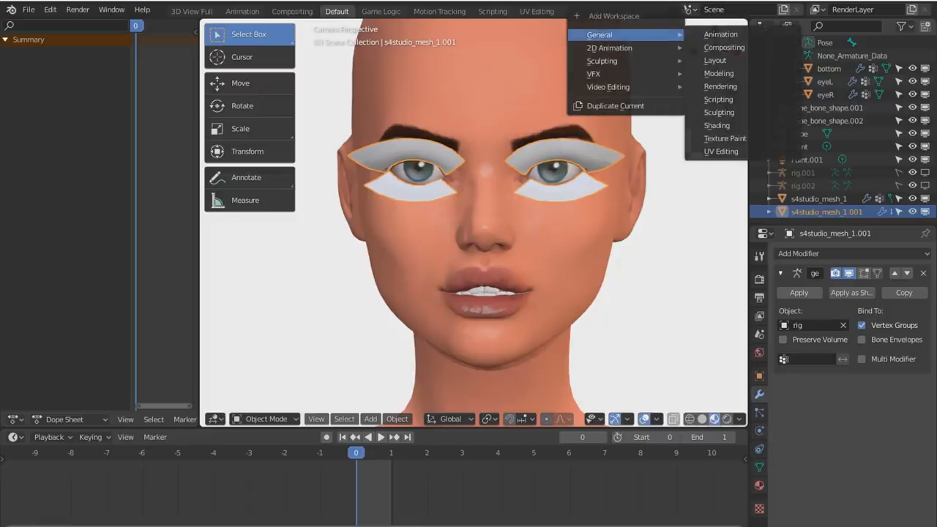
mouse_move(718, 99)
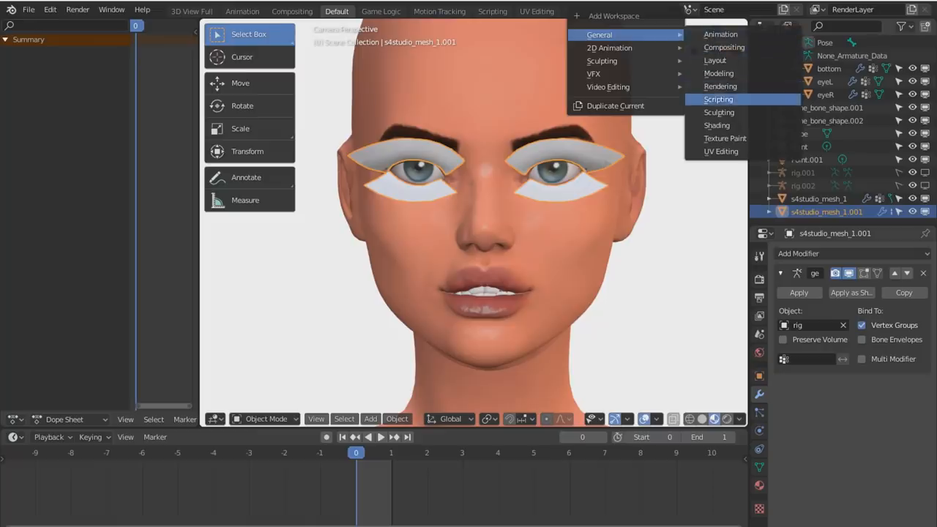
left_click(717, 99)
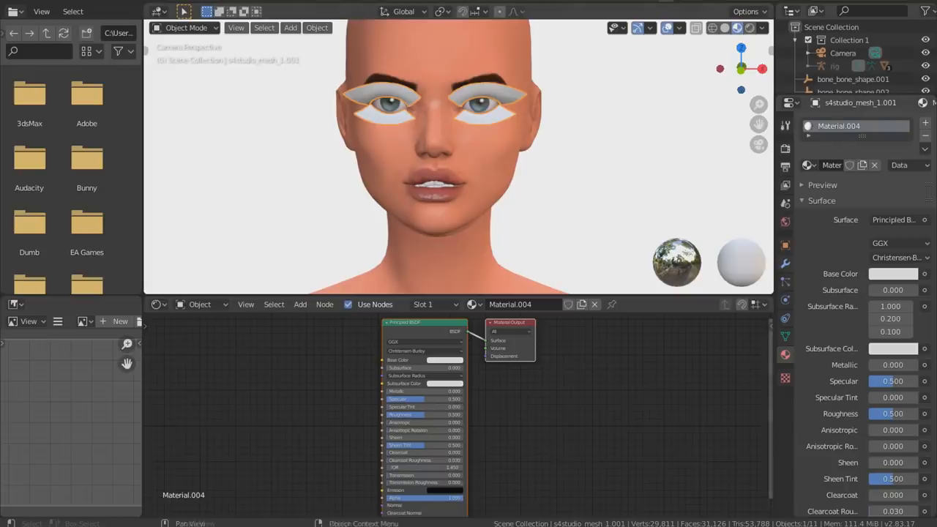
Plug an Image Texture loading LASHES.png into the lashes material's Base Color.
left_click(299, 304)
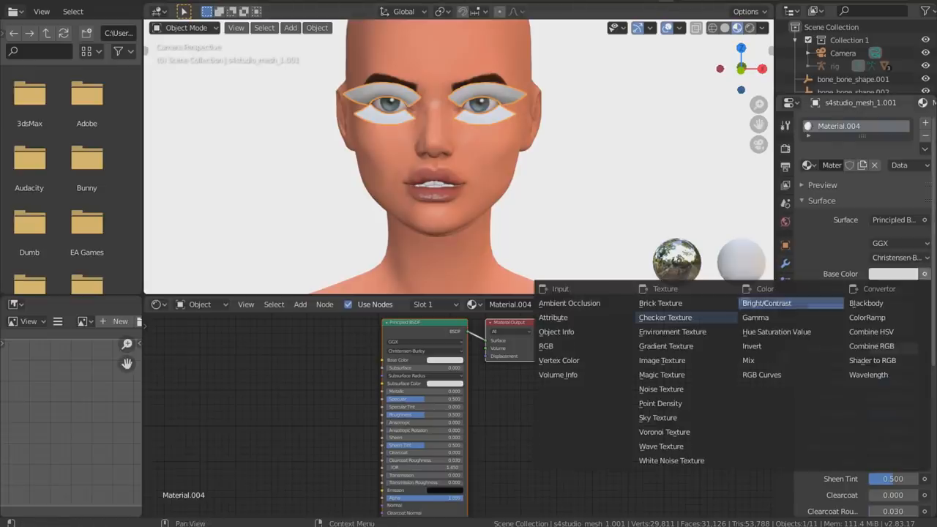
left_click(661, 360)
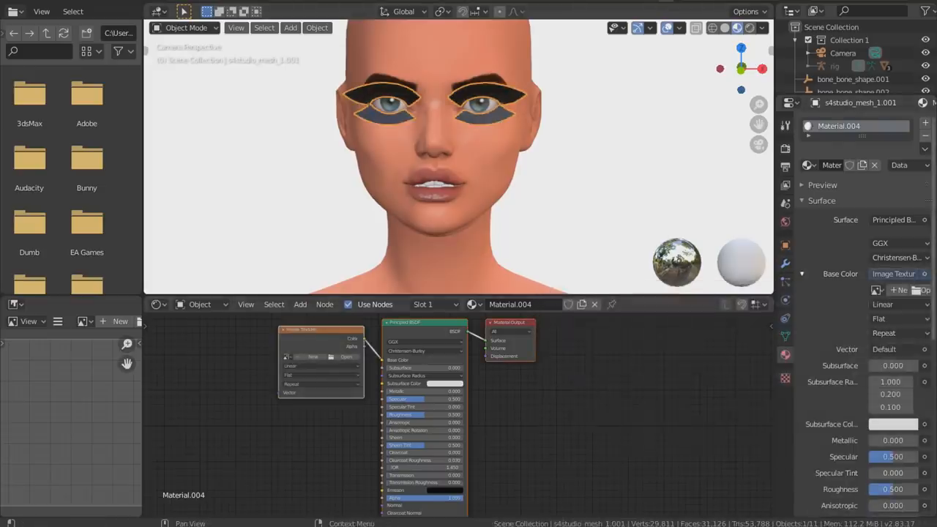
left_click(875, 290)
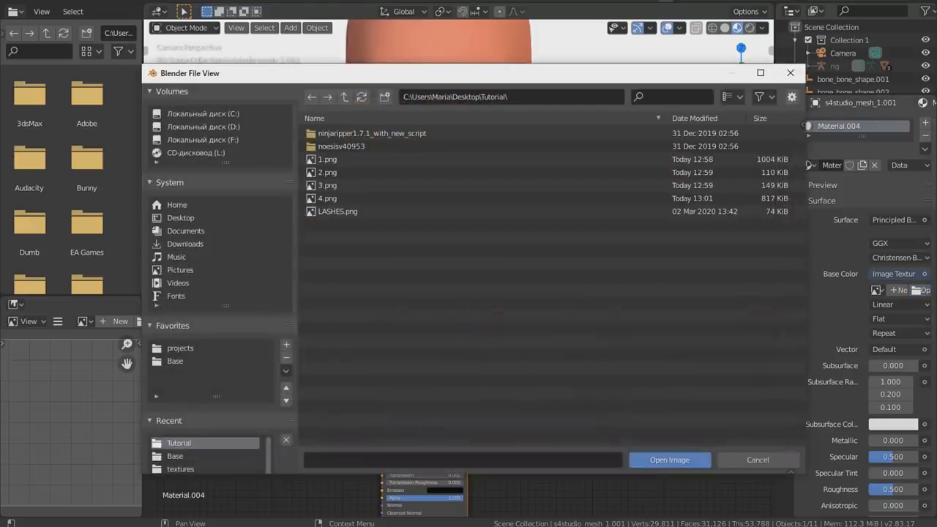
left_click(670, 460)
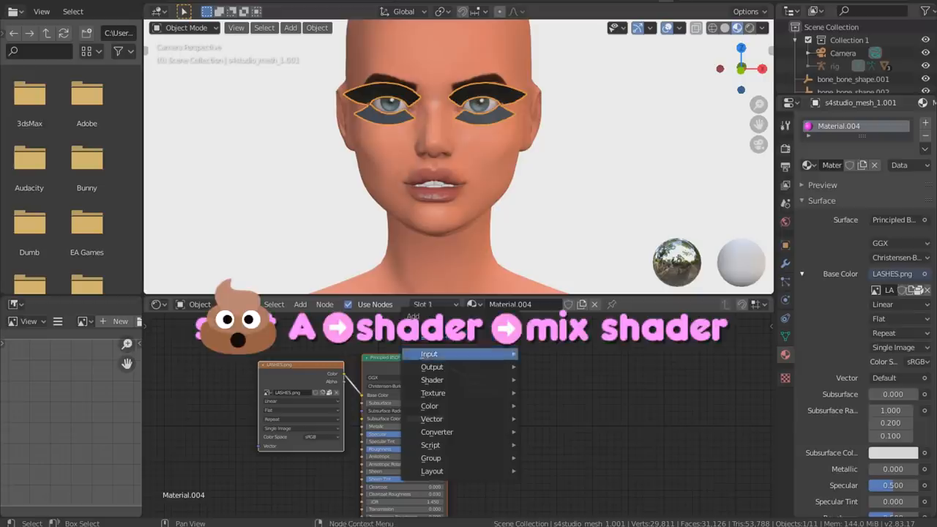
mouse_move(432, 380)
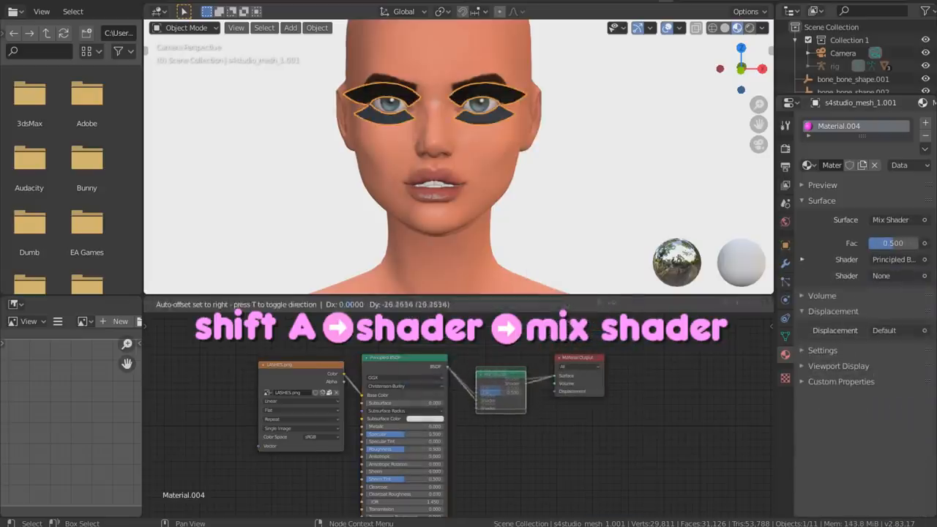
Insert a Mix Shader before the Material Output and add a Transparent BSDF node.
left_click(498, 406)
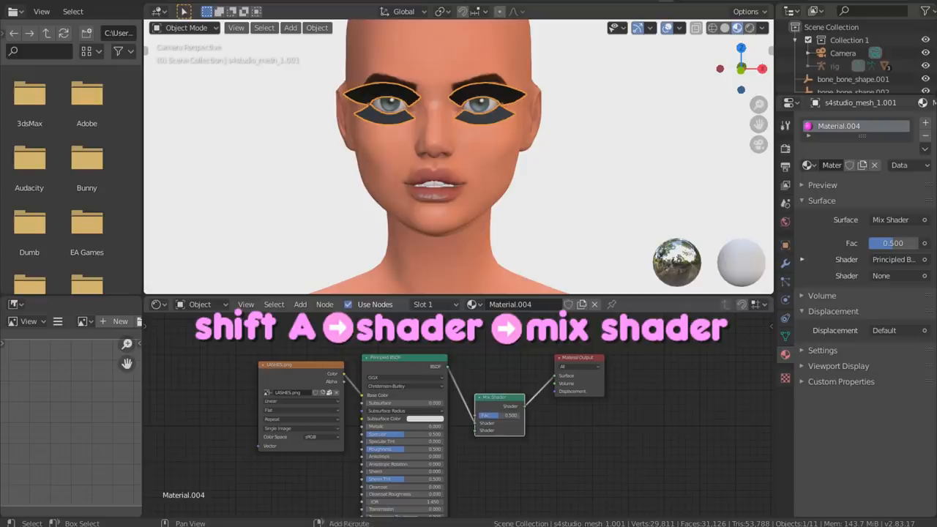
left_click(452, 366)
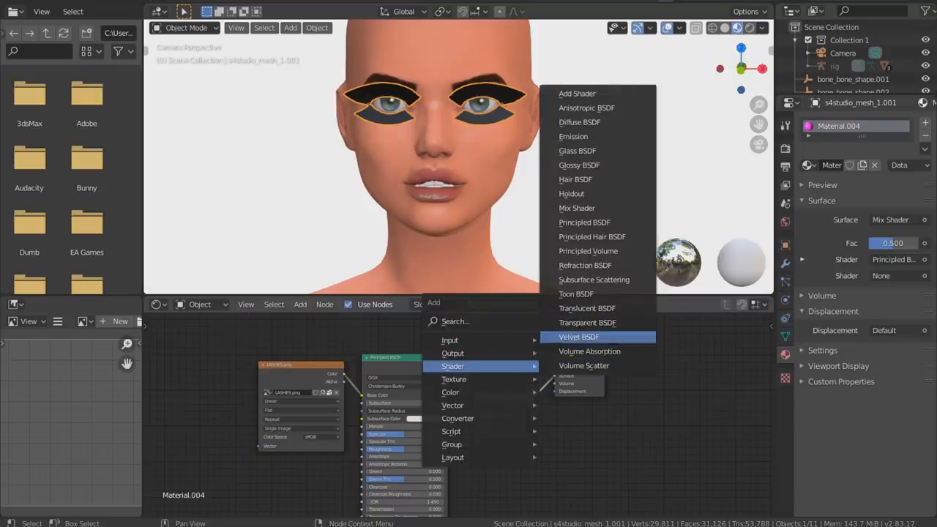
left_click(578, 336)
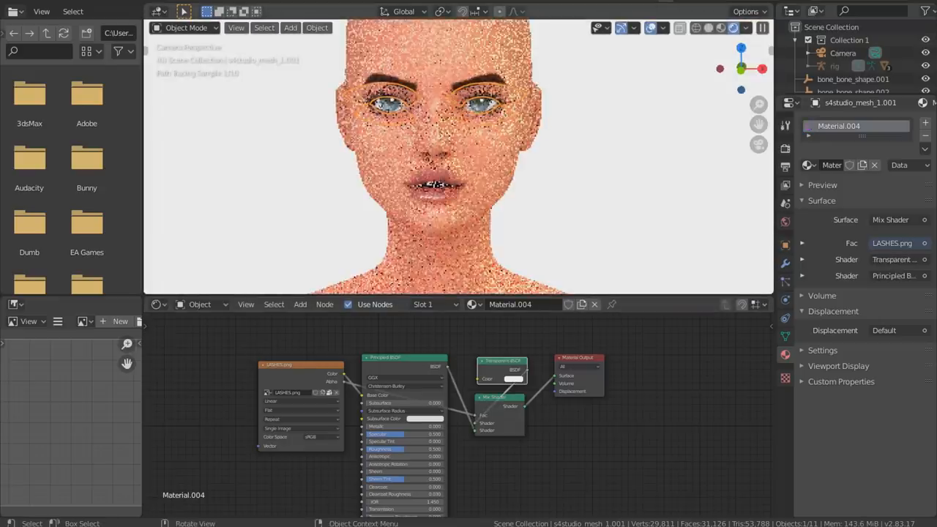
left_click(849, 78)
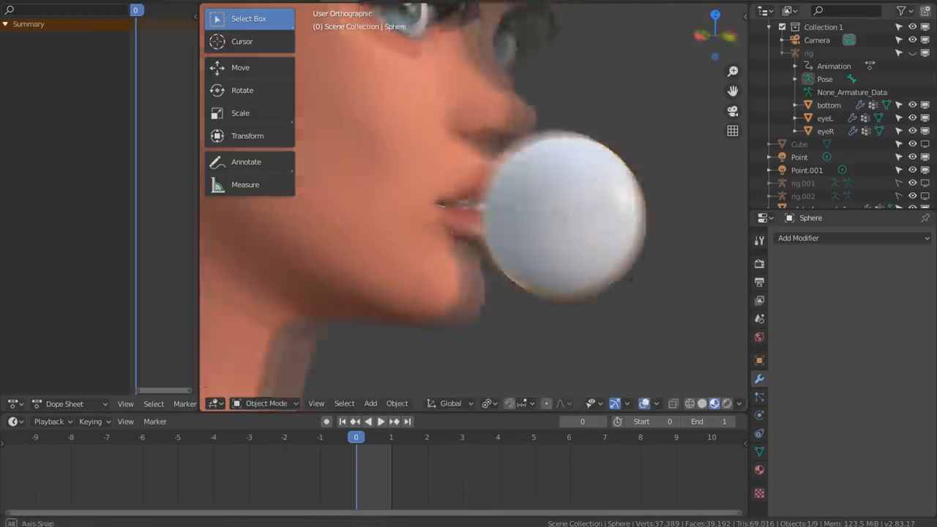
Sculpt the sphere with the Grab brush into a gum bubble at the lips.
left_click(263, 404)
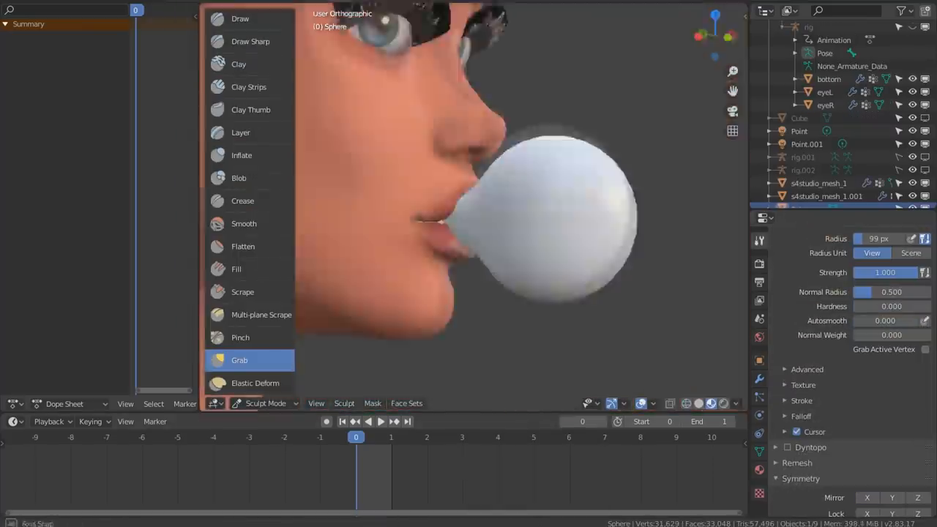
left_click(264, 403)
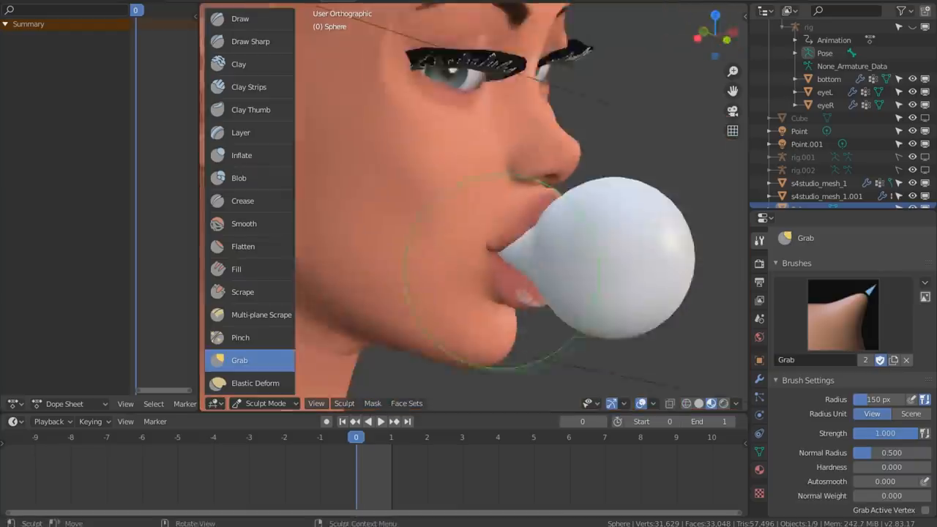
left_click(263, 403)
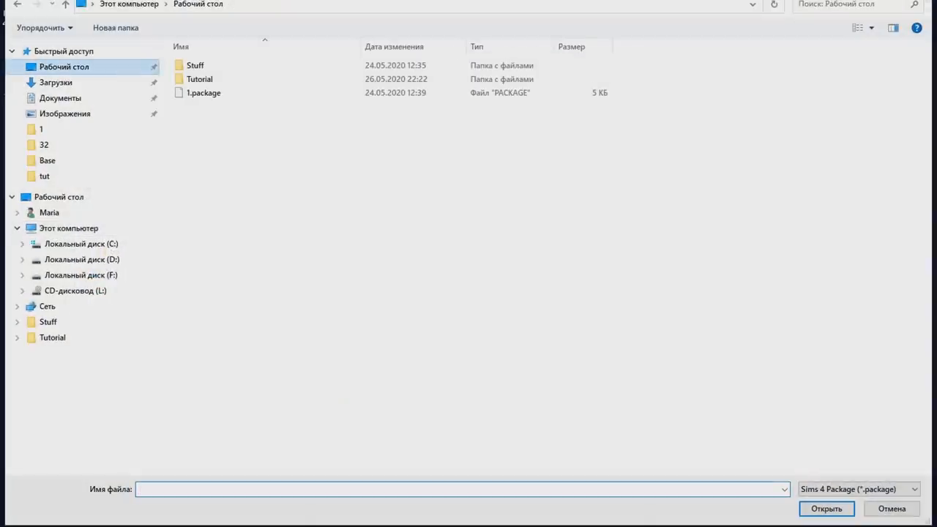
Open the Nightcrawler AF Hair MAJESTIC package from Tutorial/mods and export its mesh.
left_click(197, 79)
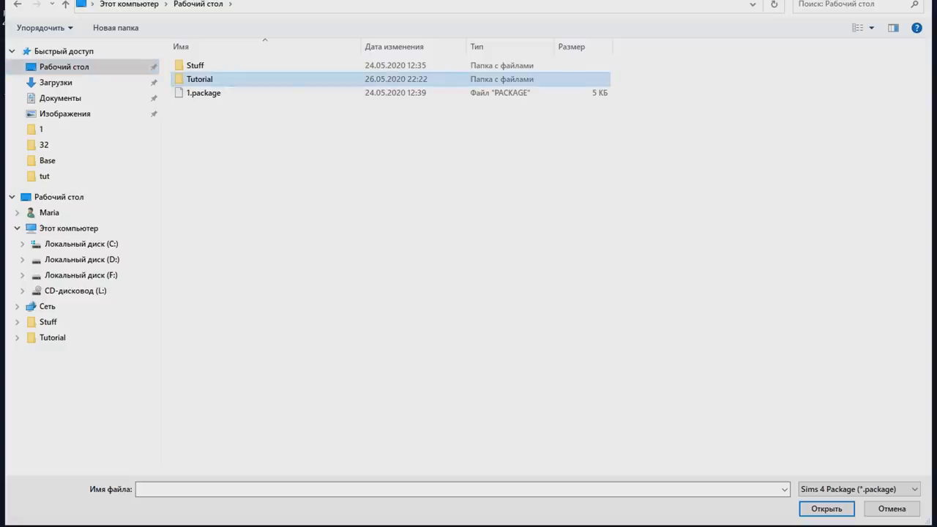
double_click(200, 79)
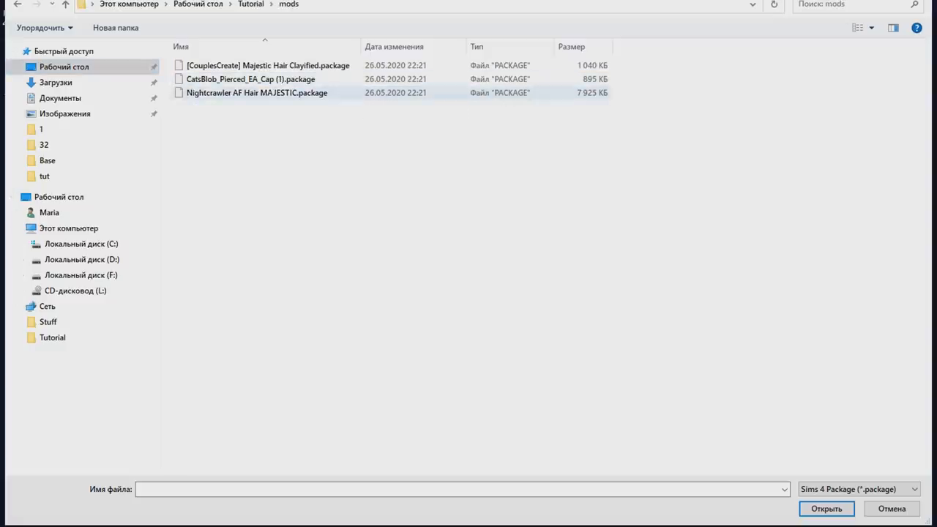
left_click(256, 92)
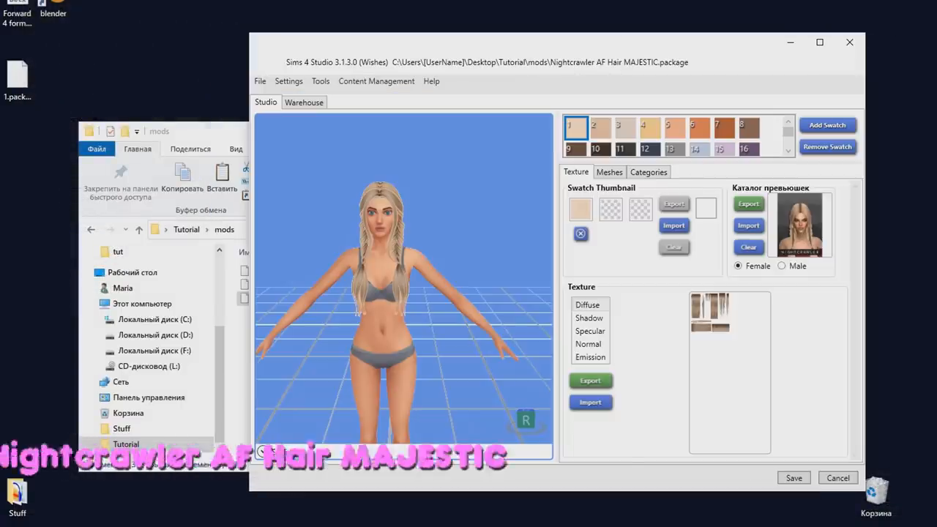
left_click(609, 172)
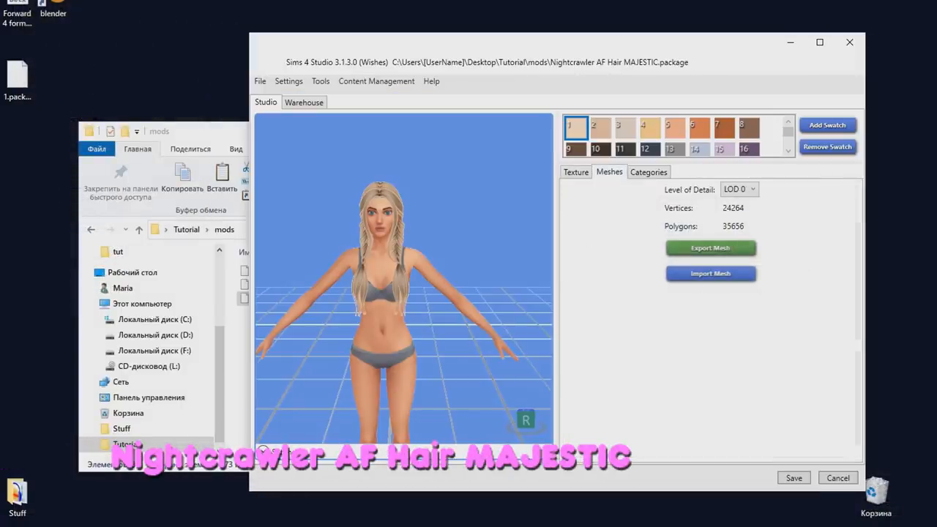
left_click(711, 248)
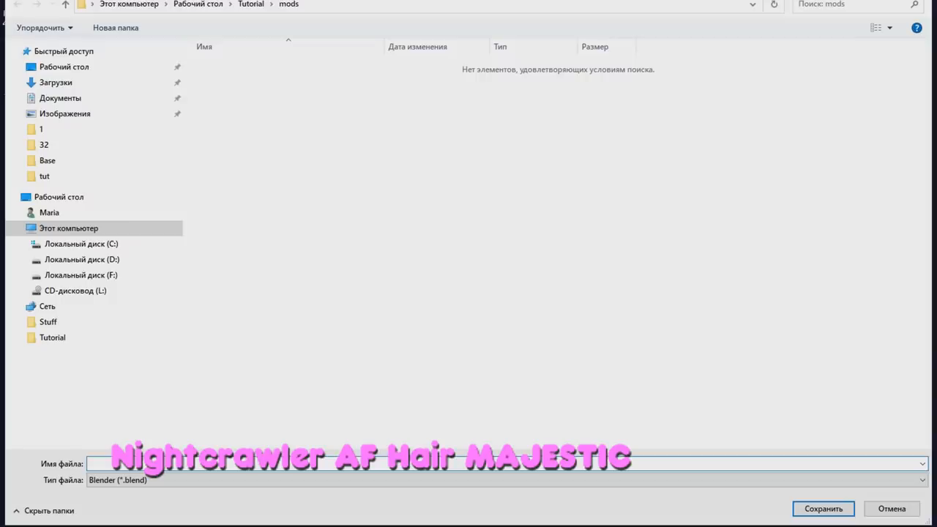
left_click(827, 508)
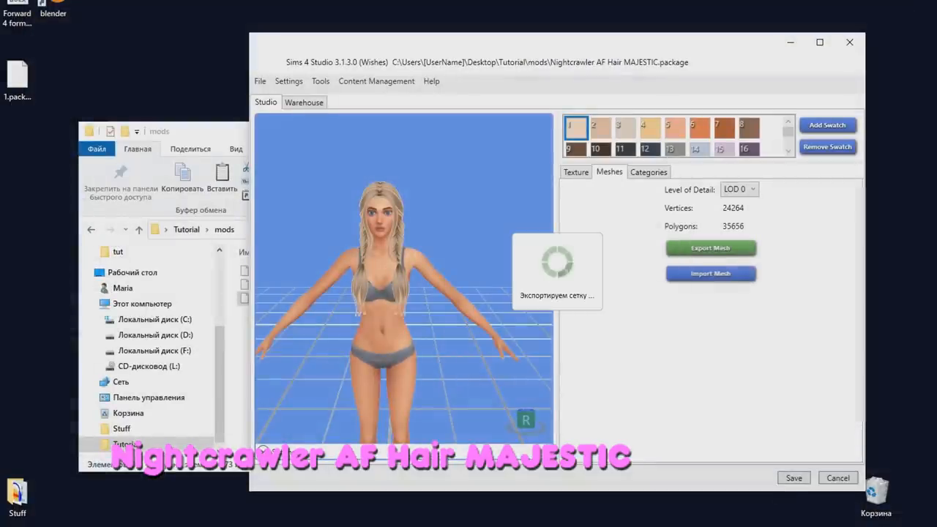
Export the hair's Diffuse colour texture as a PNG named 'hair'.
left_click(576, 171)
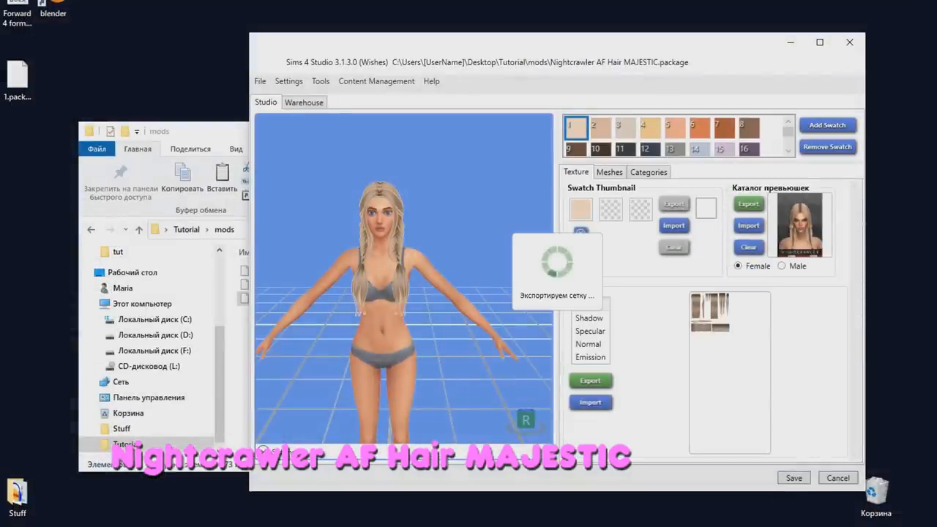
left_click(590, 381)
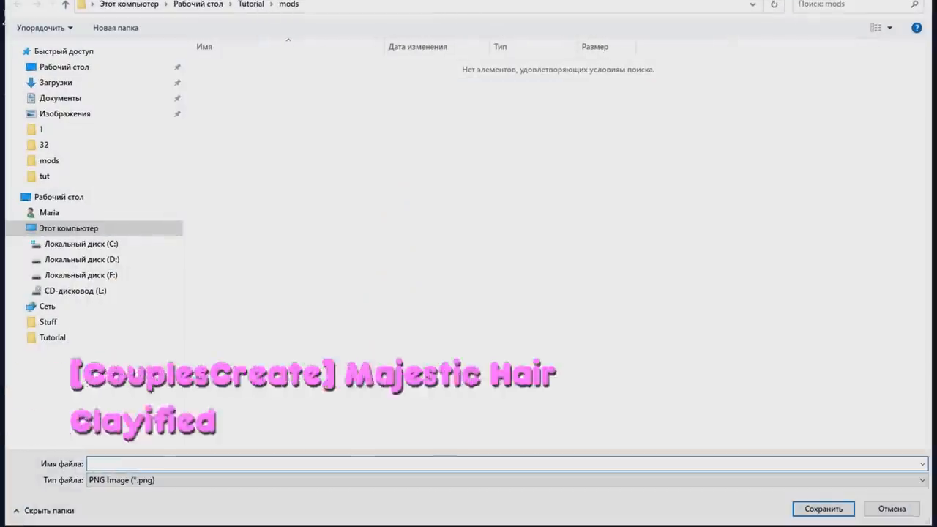
type("hai")
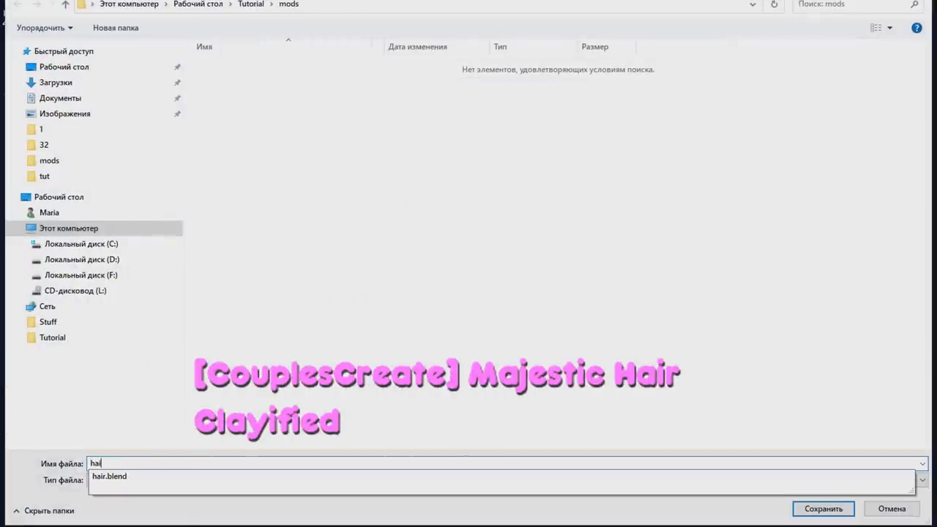
left_click(828, 509)
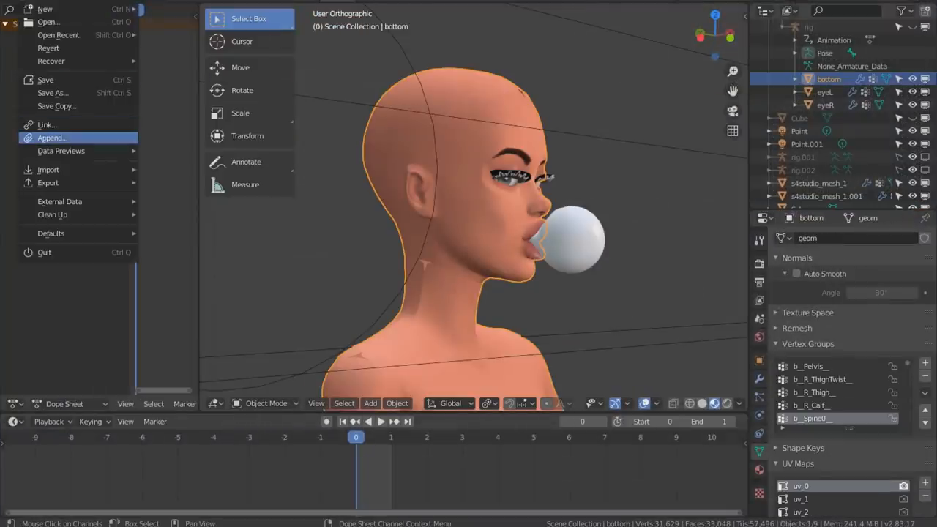
Append the s4studio_mesh hair parts from hair.blend and browse for the hair.png texture.
left_click(51, 138)
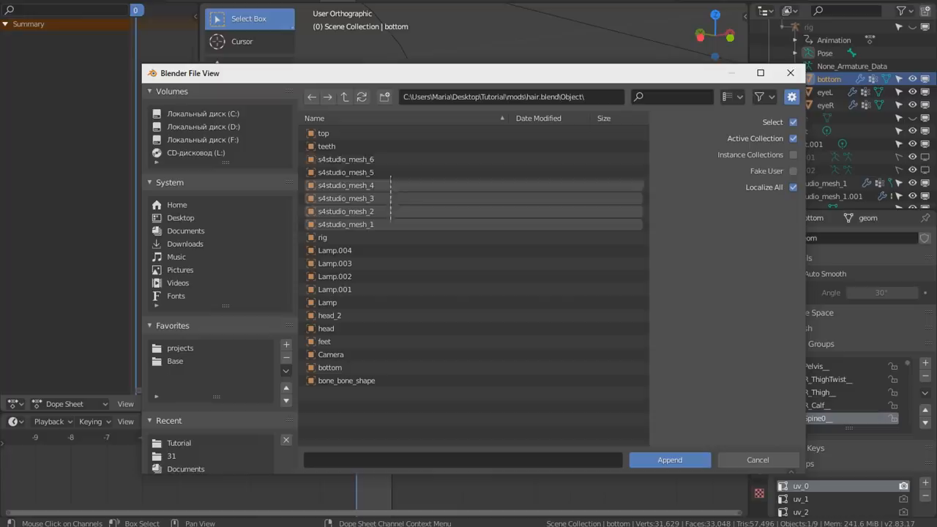
left_click(669, 460)
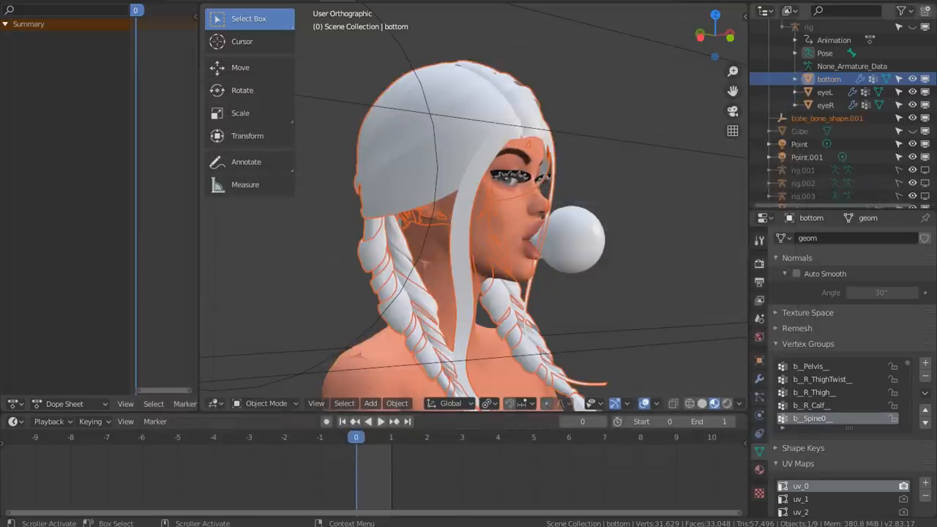
left_click(820, 182)
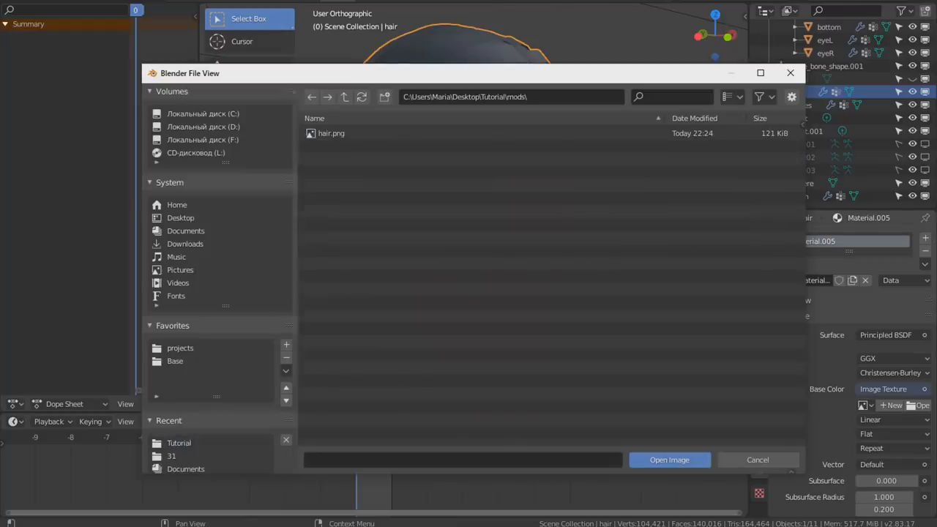
Load hair.png as the hair texture, then sculpt the hair with the Snake Hook brush.
left_click(670, 459)
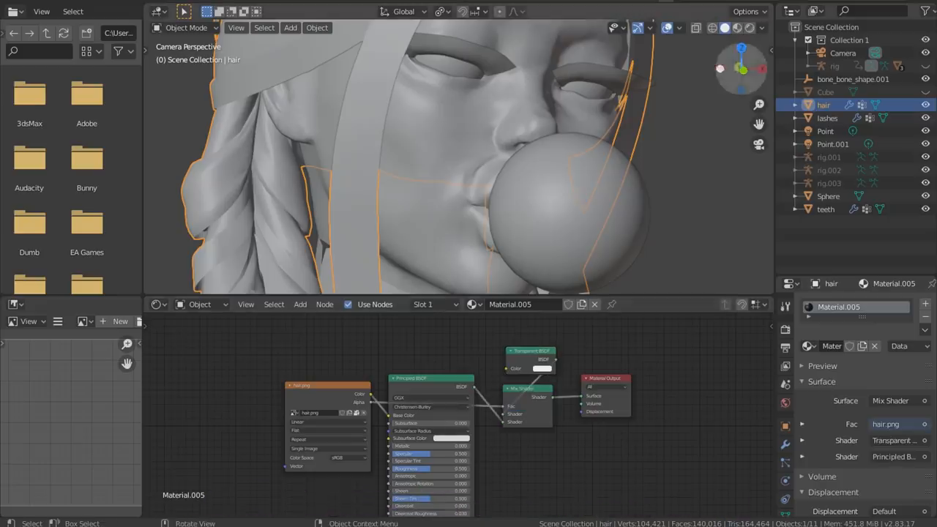
left_click(747, 28)
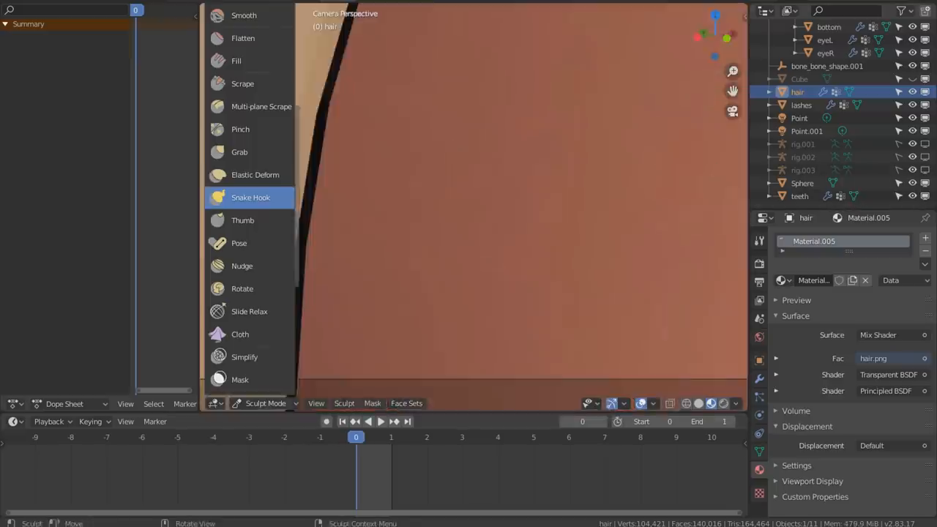
left_click(266, 403)
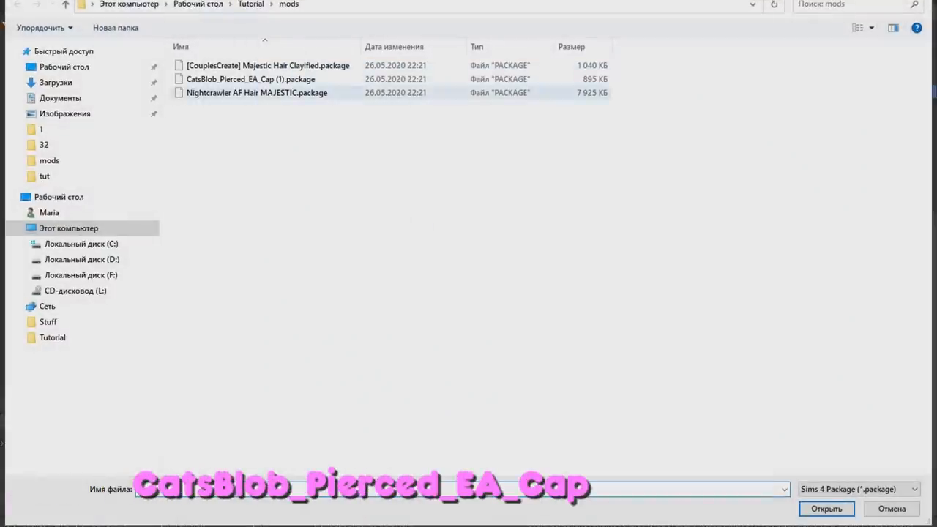
Open CatsBlob_Pierced_EA_Cap (1).package and export its mesh as hat.blend.
left_click(829, 509)
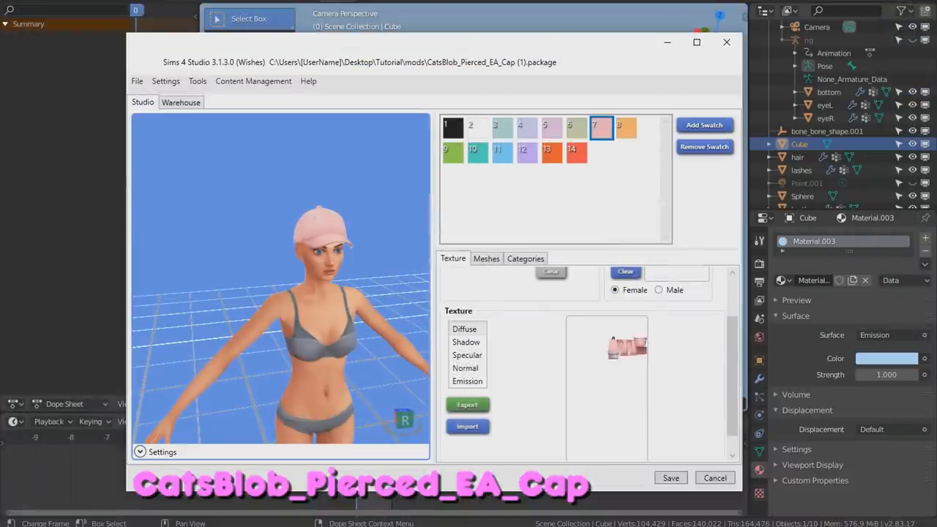
left_click(467, 405)
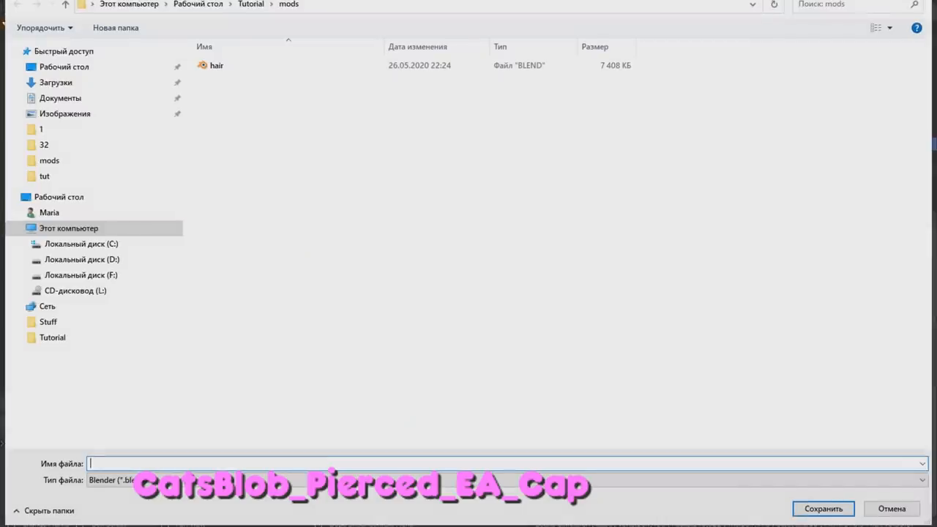
left_click(826, 508)
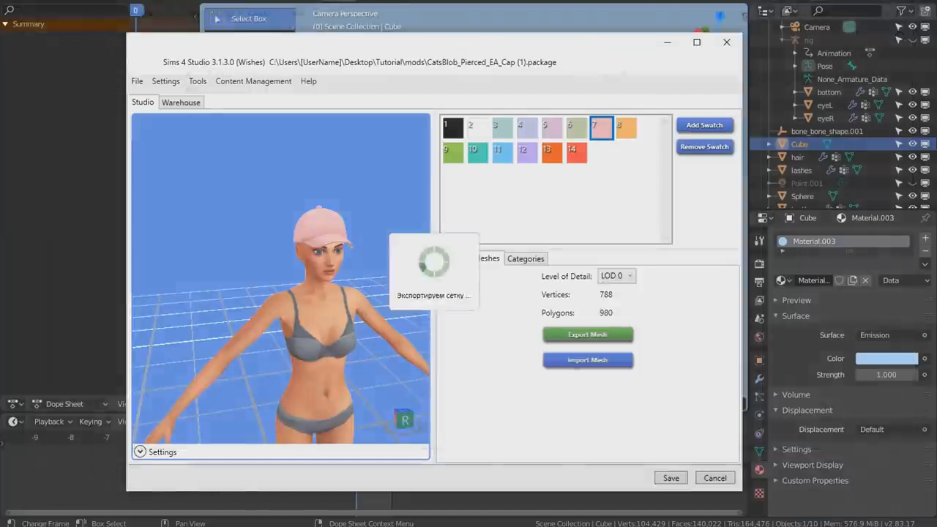
left_click(588, 335)
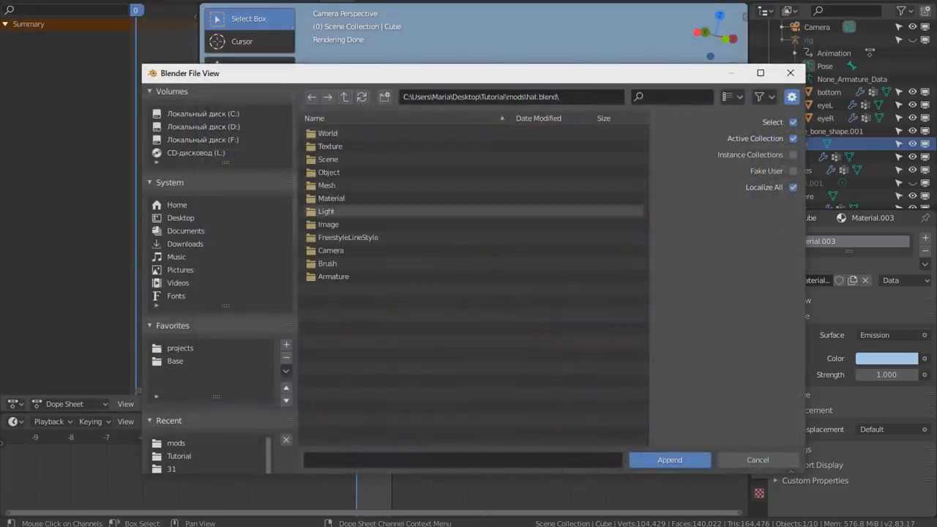
Append s4studio_mesh_1 from hat.blend's Object folder onto the Sim's head.
double_click(328, 172)
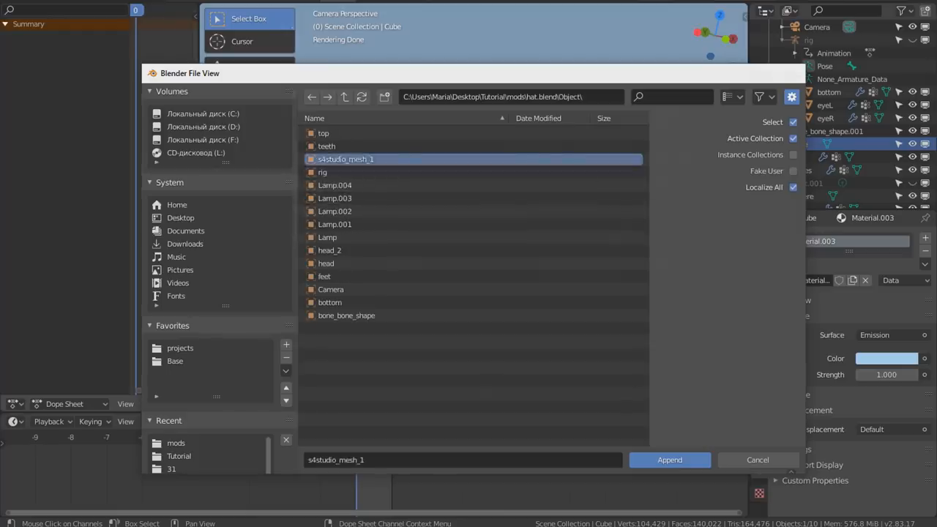
left_click(669, 460)
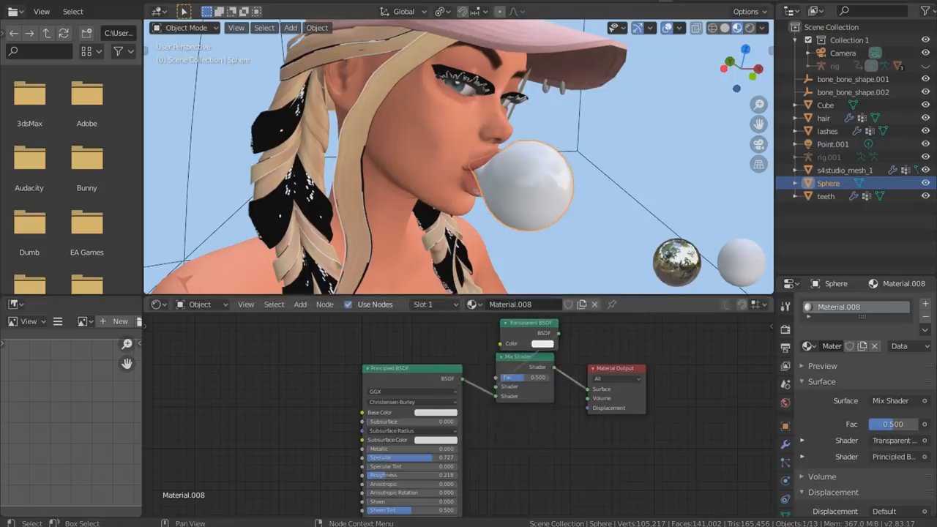
Recolour the Sphere gum material and separate the selected lash geometry into a new object.
left_click(842, 144)
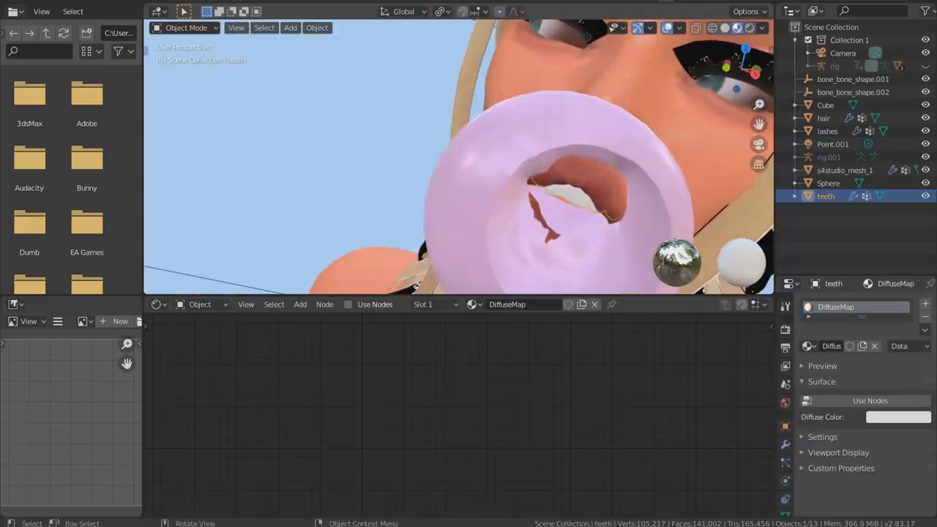
left_click(826, 66)
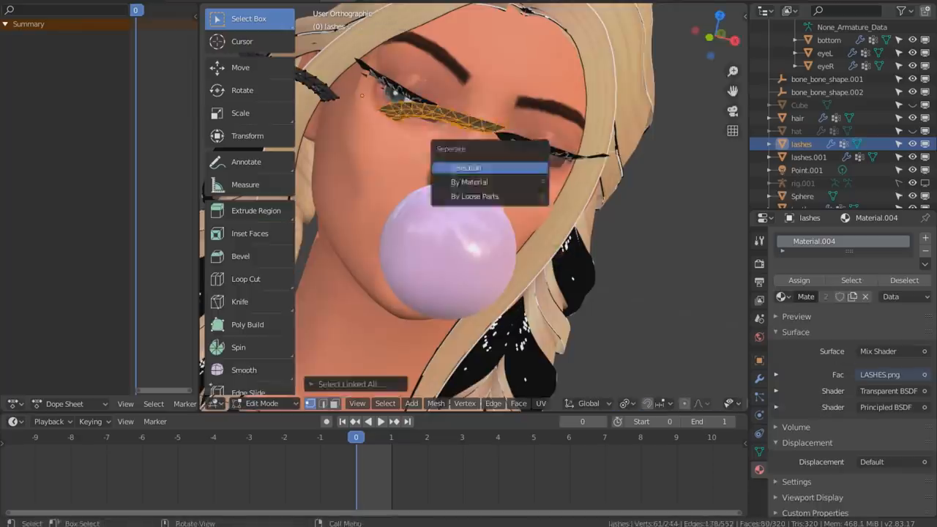
left_click(472, 180)
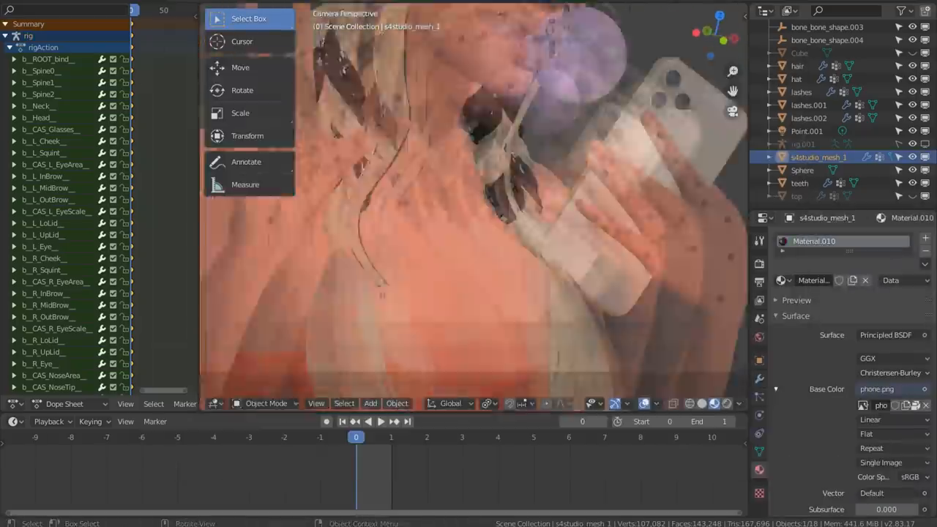
Pose the arm and finger bones holding the phone, keyframe at frame 42, nails turquoise.
left_click(265, 404)
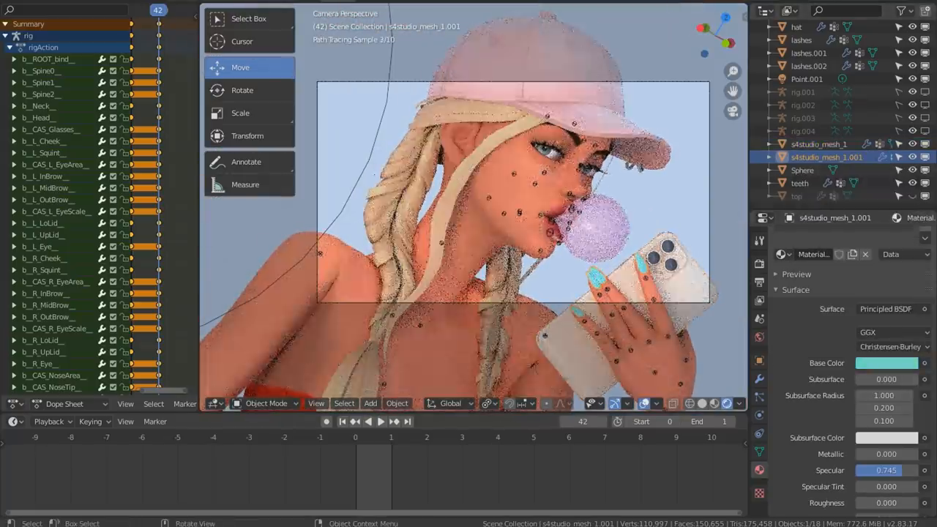
Add pink backdrop plane, sun strength 5, blue gum, and 6667×4083 output resolution.
left_click(264, 403)
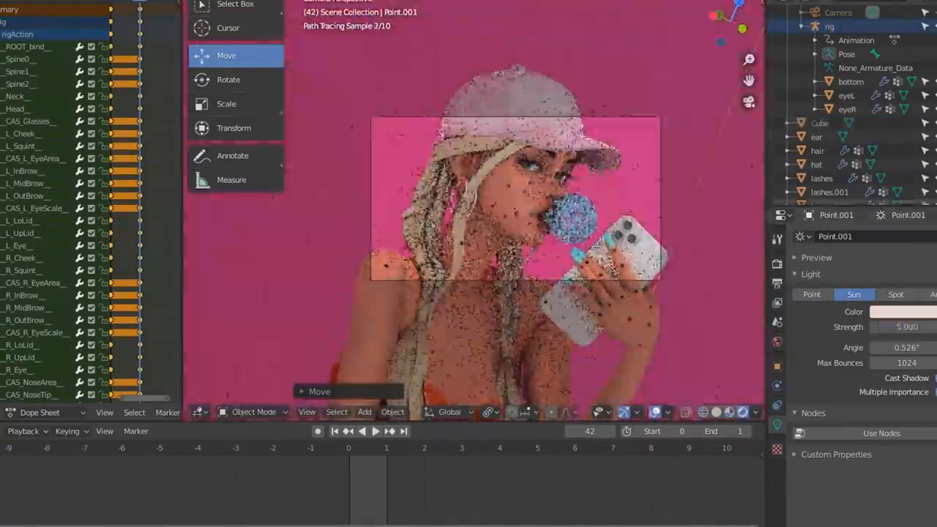
left_click(812, 295)
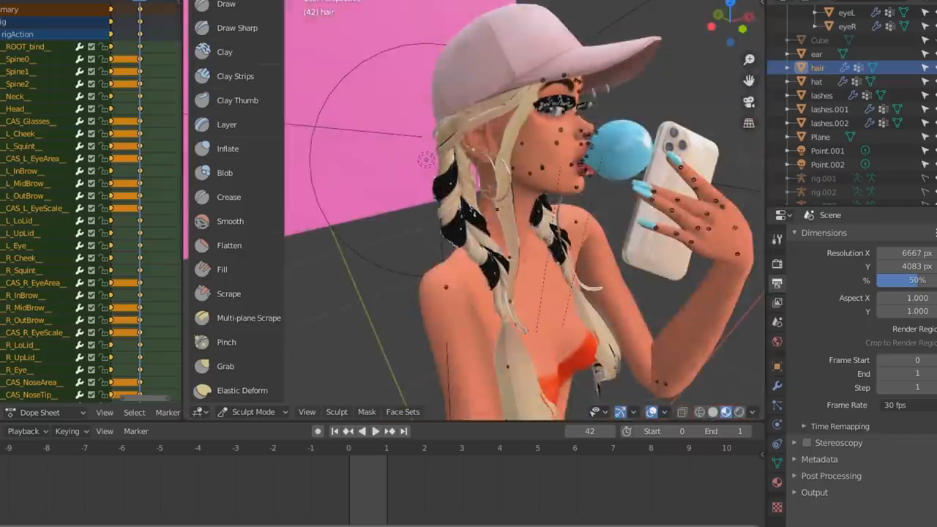
Render the posed Sim with F12 and save the result as a PNG.
left_click(732, 412)
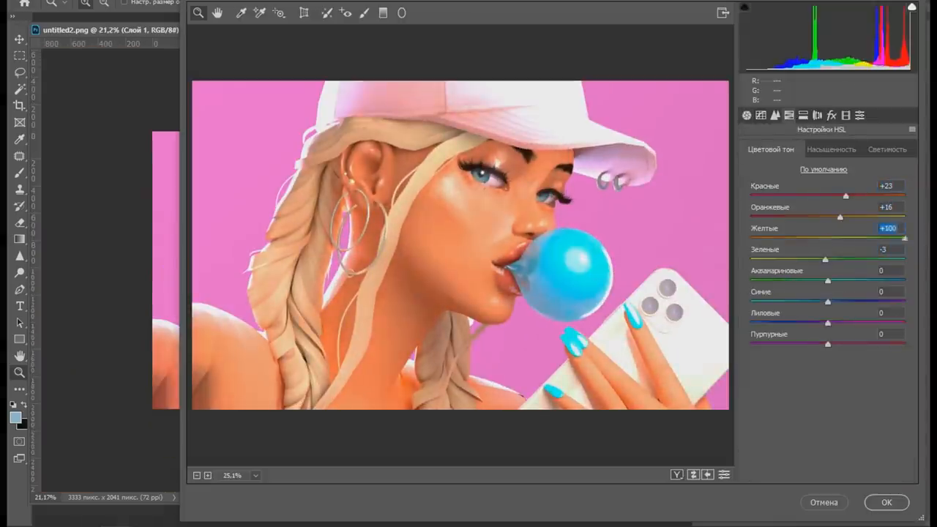
Adjust Camera Raw HSL saturation for reds (+41), oranges (-12) and blues.
left_click(833, 149)
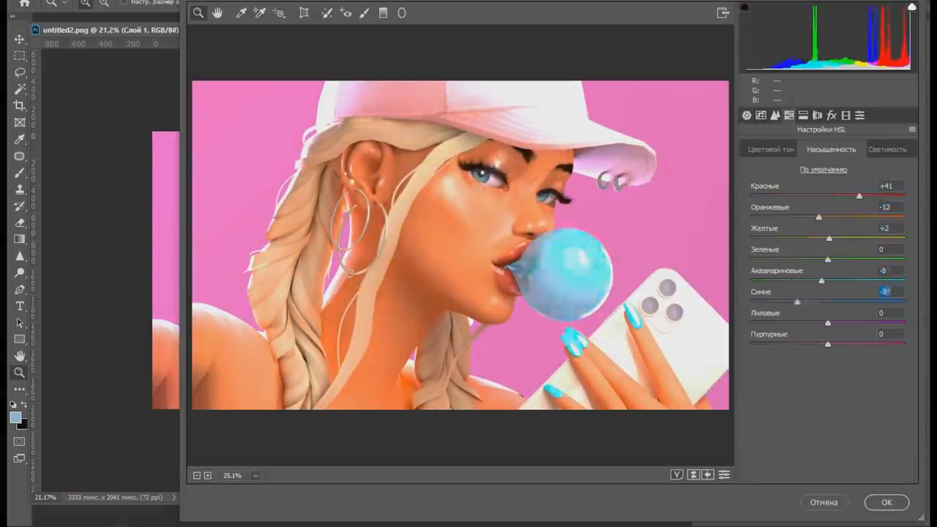
left_click(891, 502)
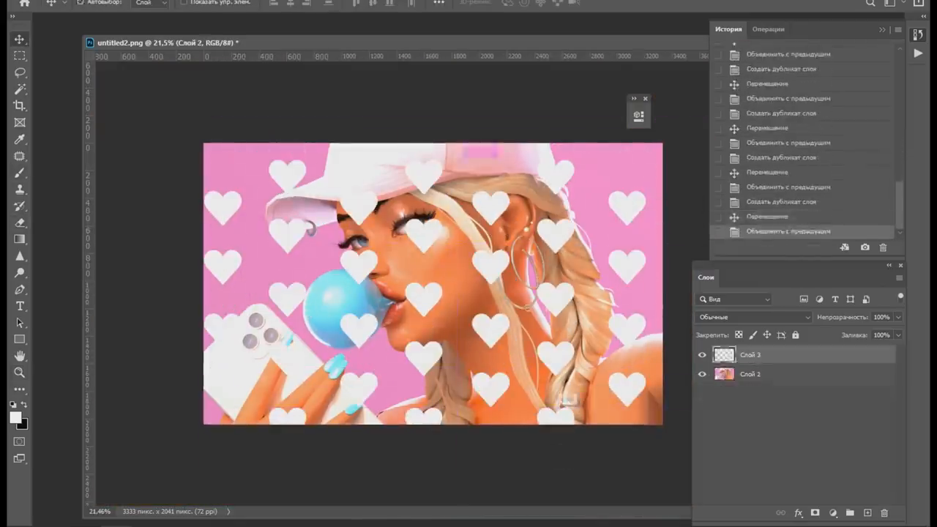
Tile merged white heart shapes across the canvas and erase hearts over the face.
left_click(652, 8)
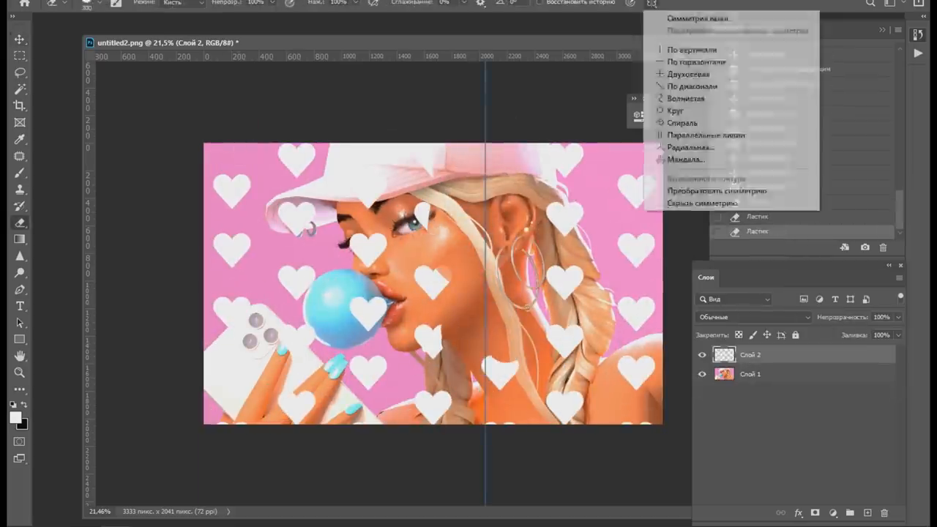